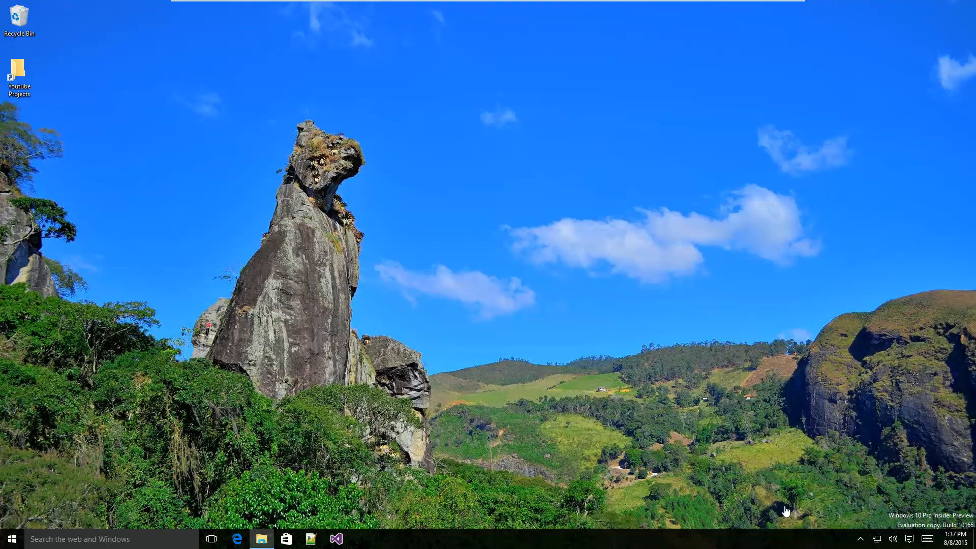
pyautogui.moveTo(604, 481)
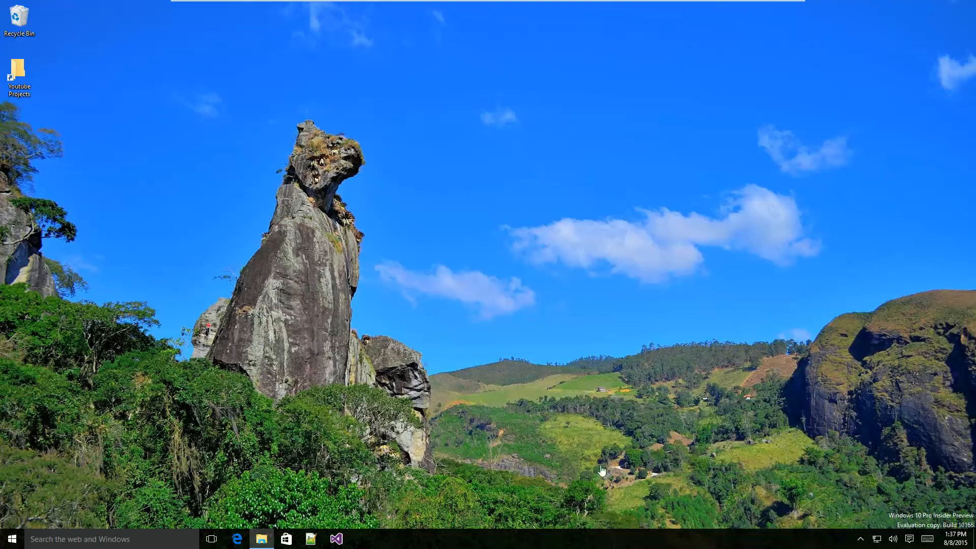
pyautogui.moveTo(284, 504)
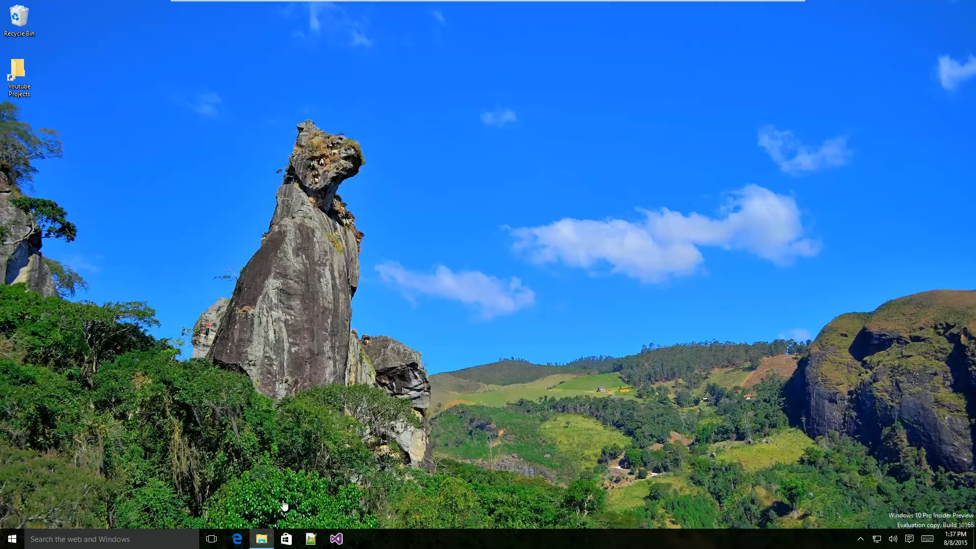
pyautogui.moveTo(248, 540)
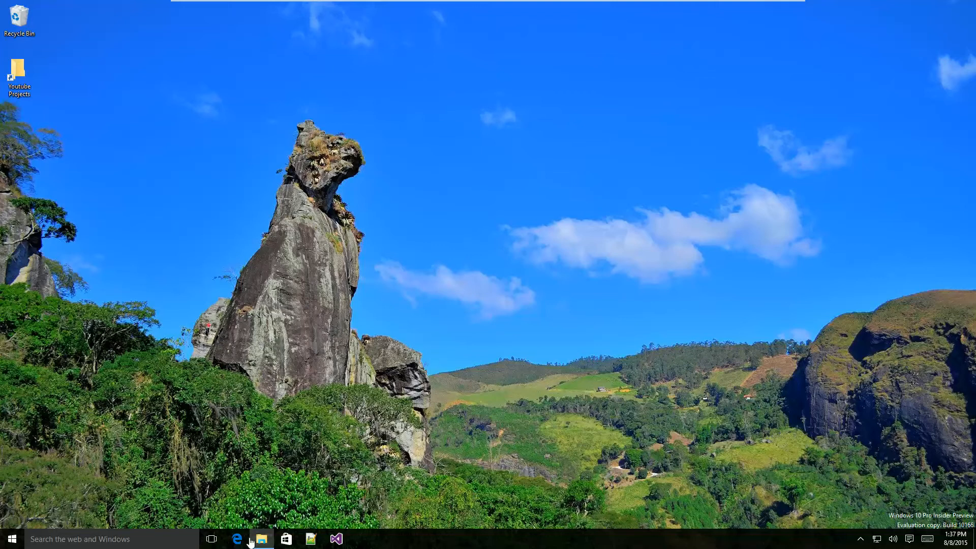
pyautogui.moveTo(392, 333)
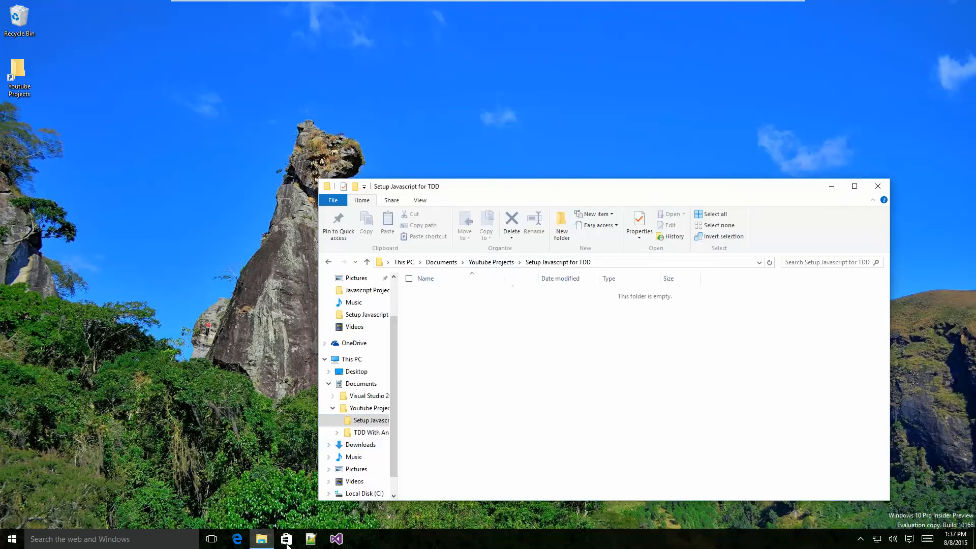
# - From the Jasmine releases page in Edge, download jasmine-standalone-2.3.4.zip and open it
pyautogui.click(236, 539)
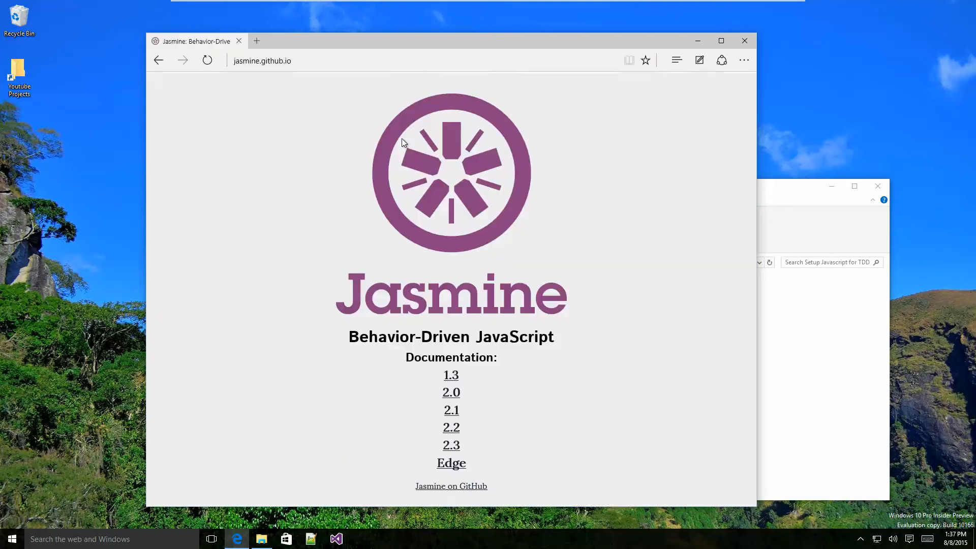
pyautogui.moveTo(451, 463)
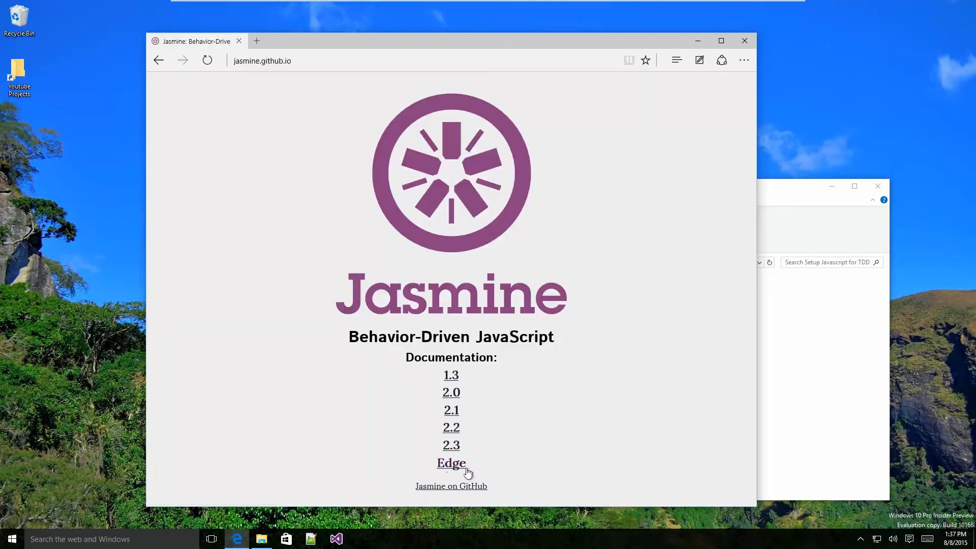
pyautogui.moveTo(452, 466)
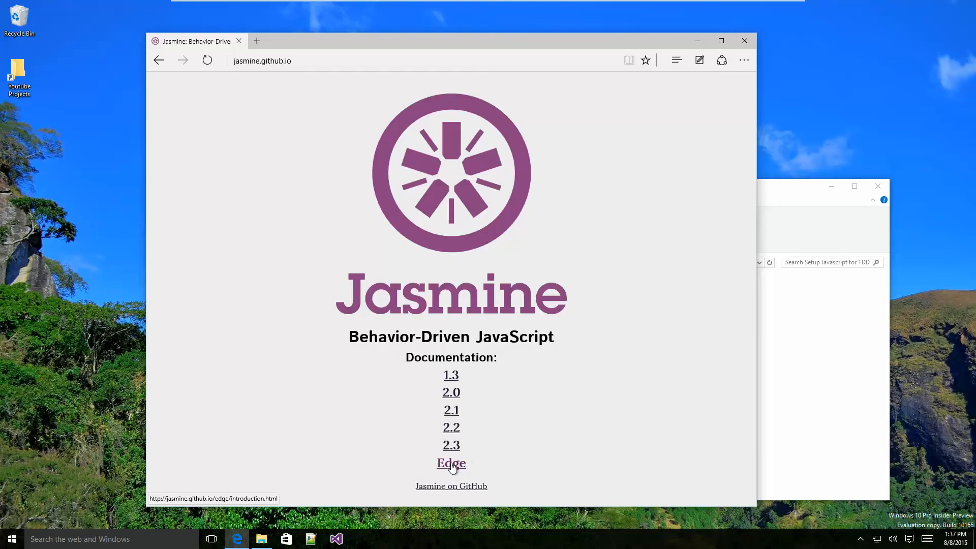
pyautogui.click(451, 446)
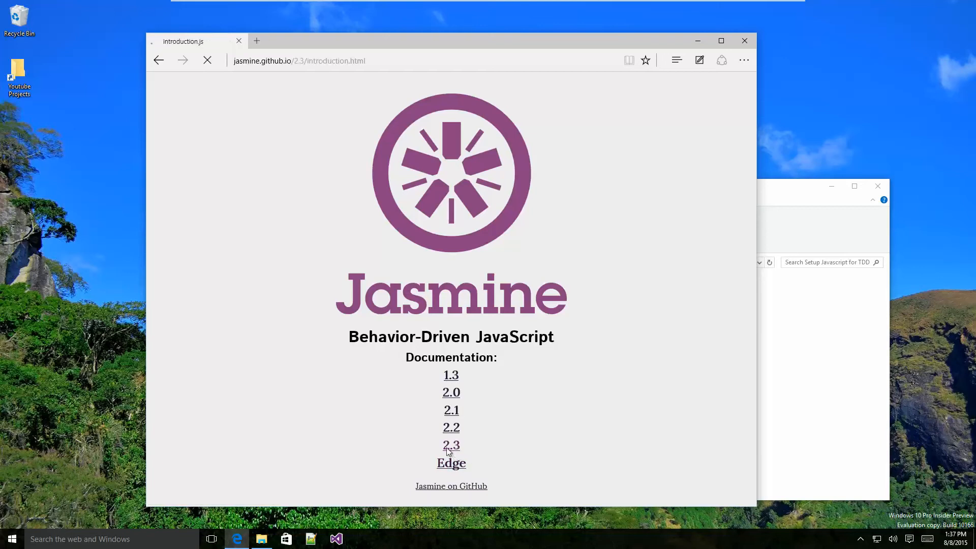
pyautogui.click(451, 445)
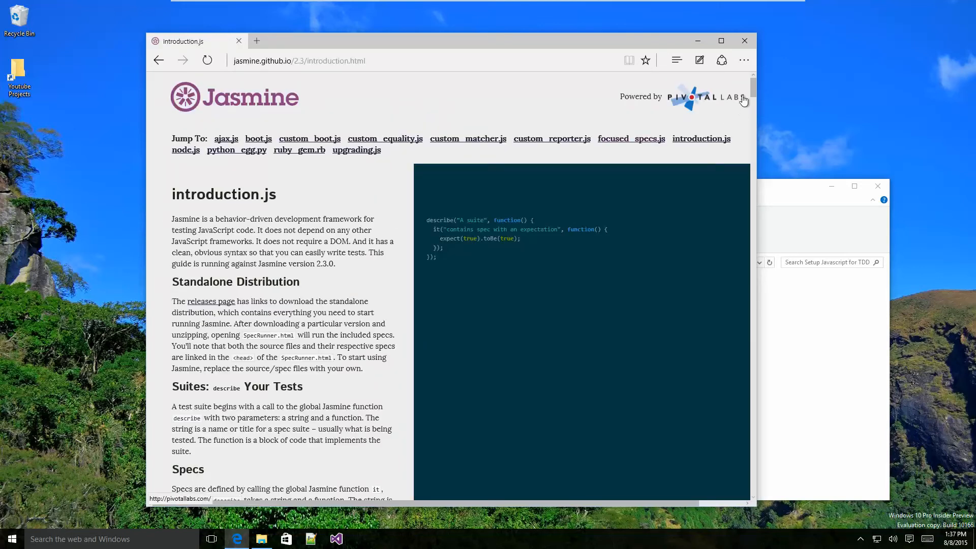
pyautogui.scroll(-3)
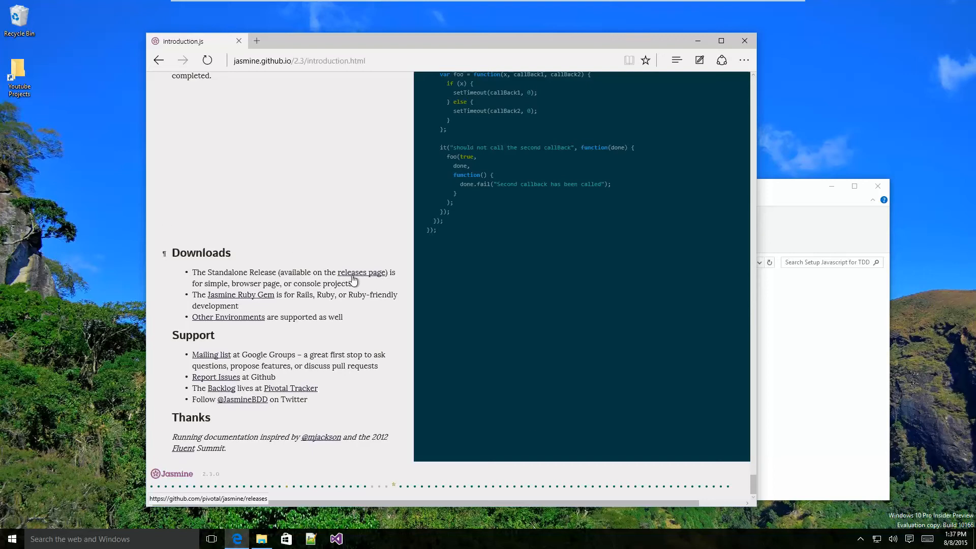
pyautogui.click(361, 272)
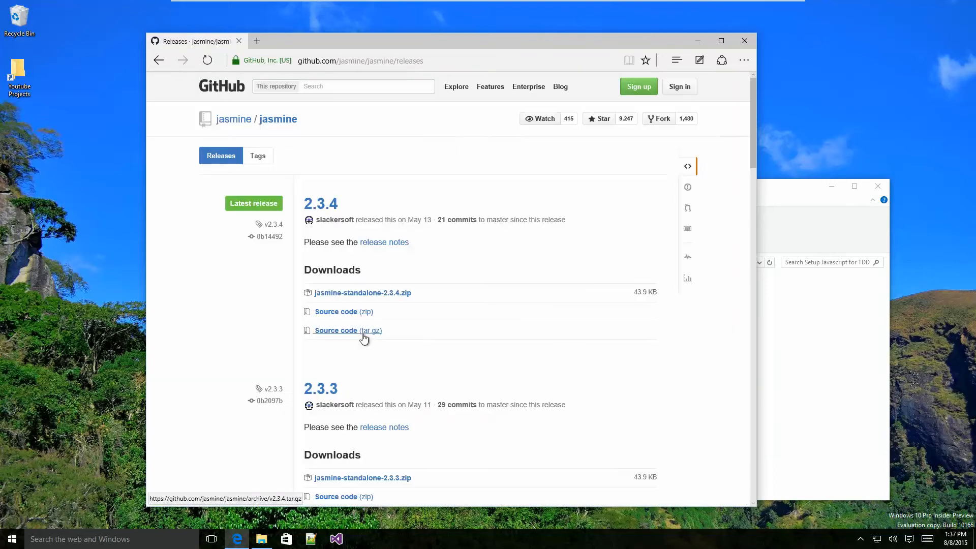
pyautogui.moveTo(308, 257)
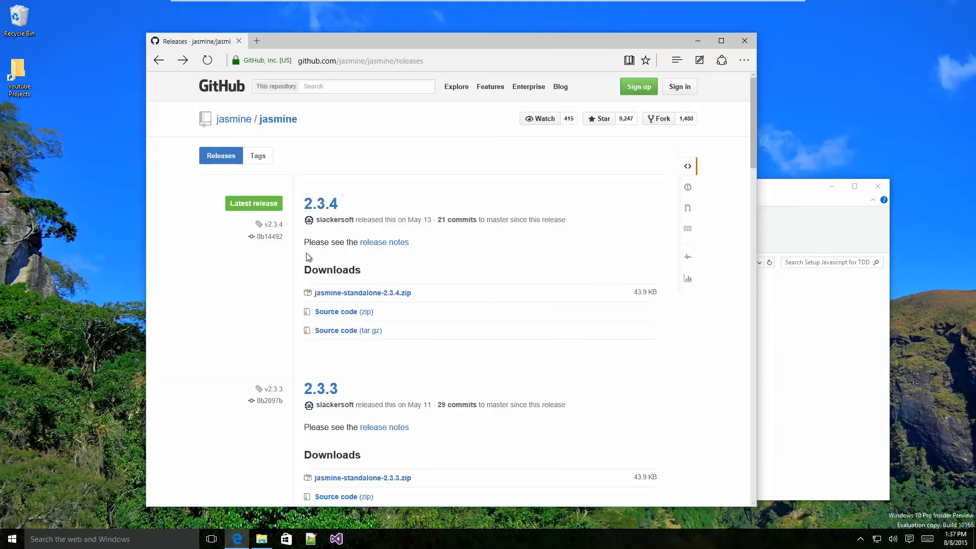
pyautogui.moveTo(367, 298)
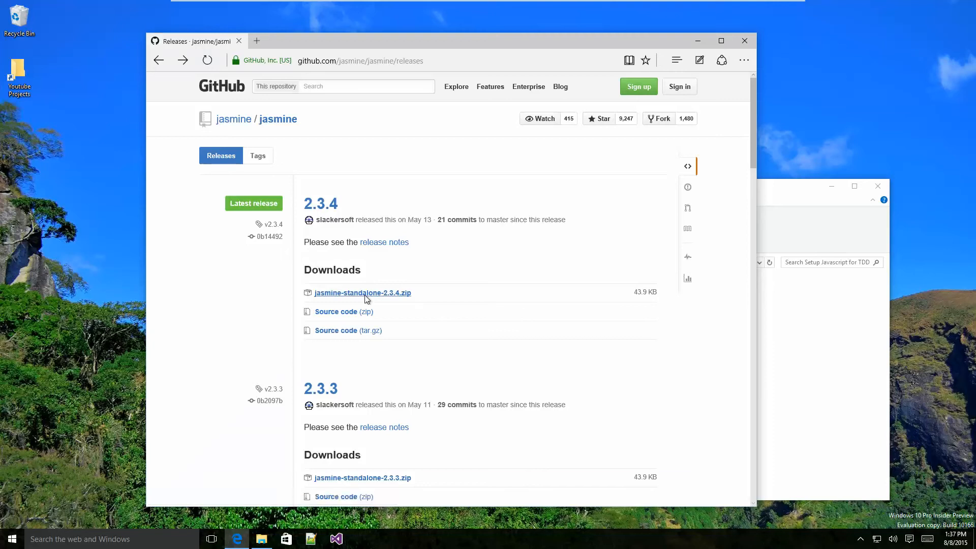
pyautogui.click(363, 293)
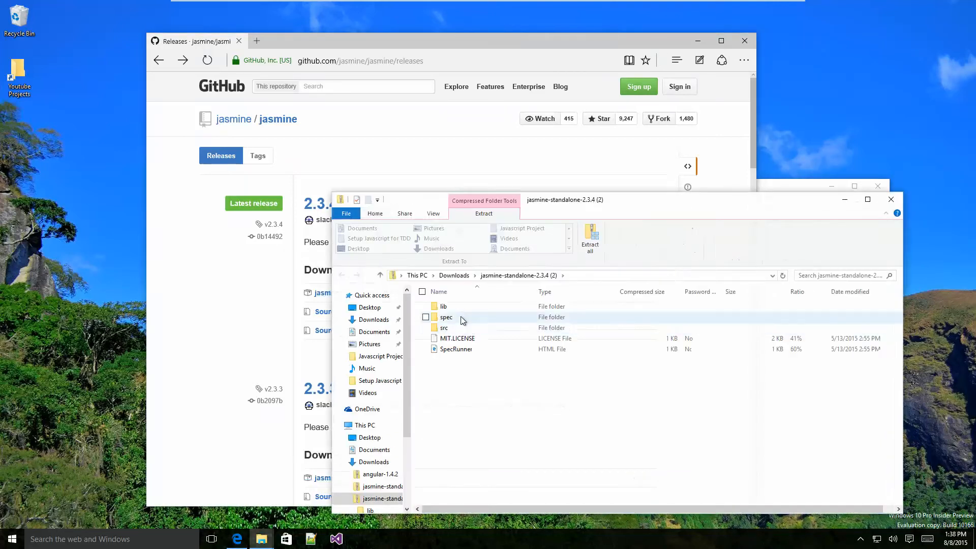
# - Create a css folder in the Setup Javascript for TDD project folder
pyautogui.doubleClick(442, 306)
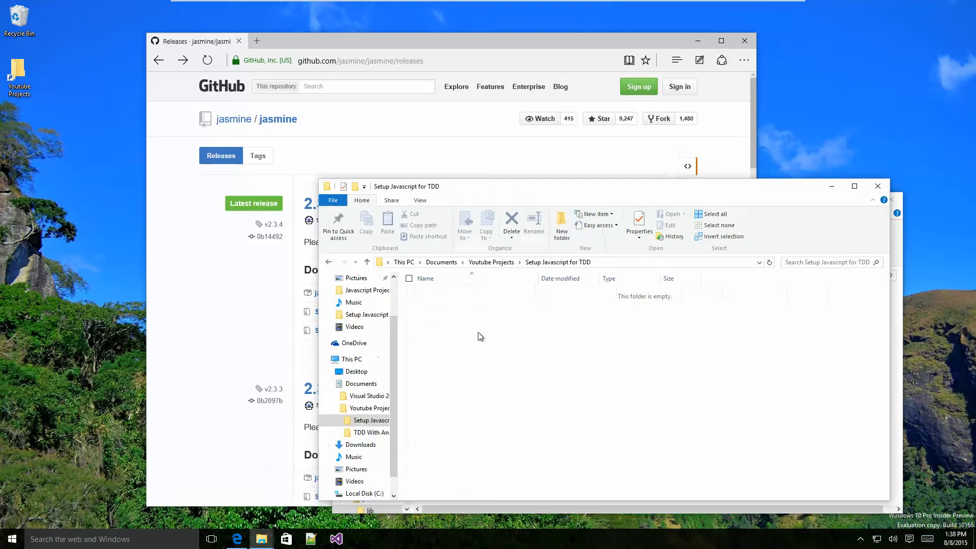
pyautogui.click(562, 221)
pyautogui.write('js')
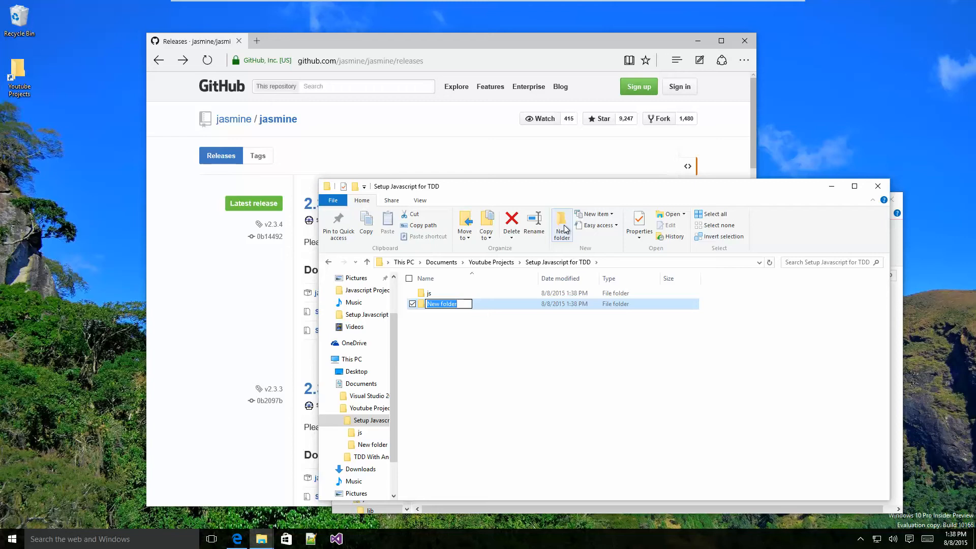
pyautogui.press('Enter')
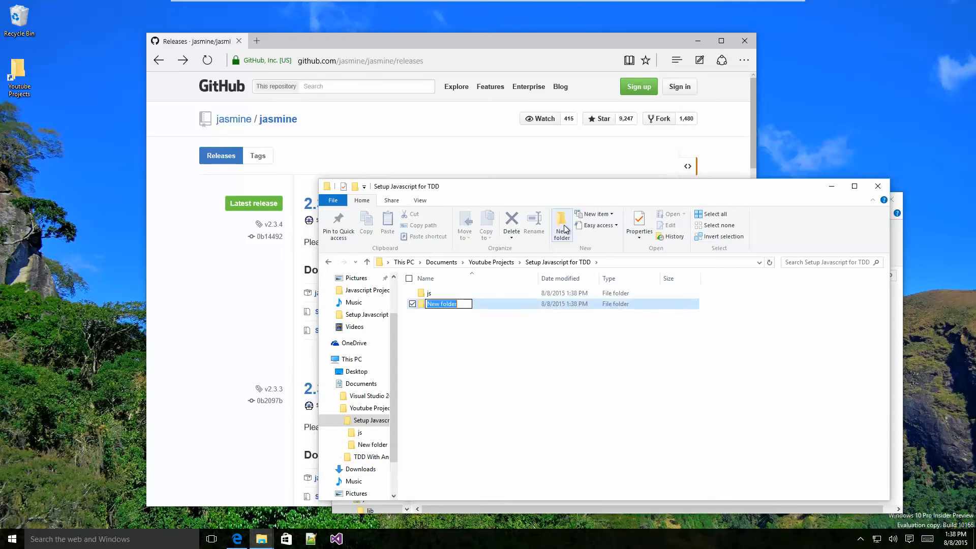
pyautogui.write('css')
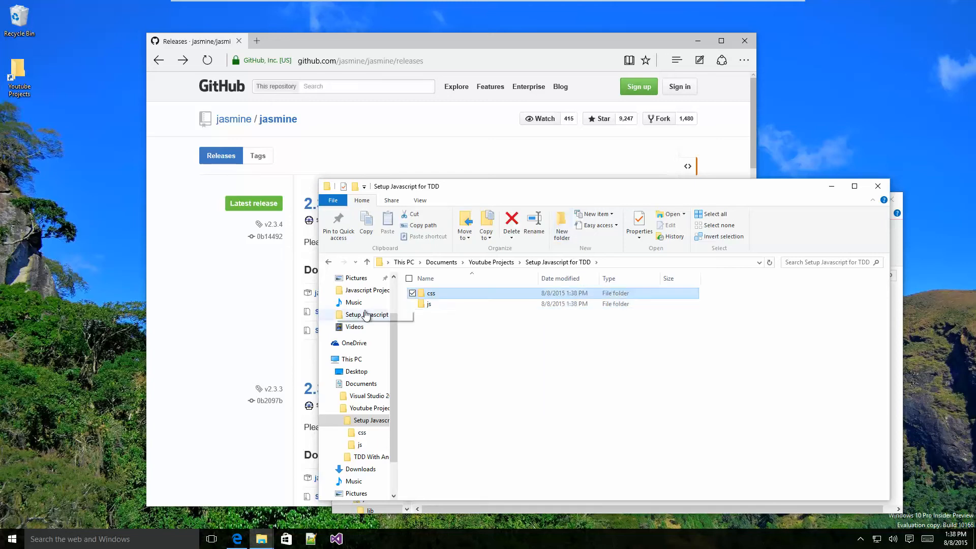
# - Create src and thirdParty folders inside the js folder
pyautogui.click(561, 224)
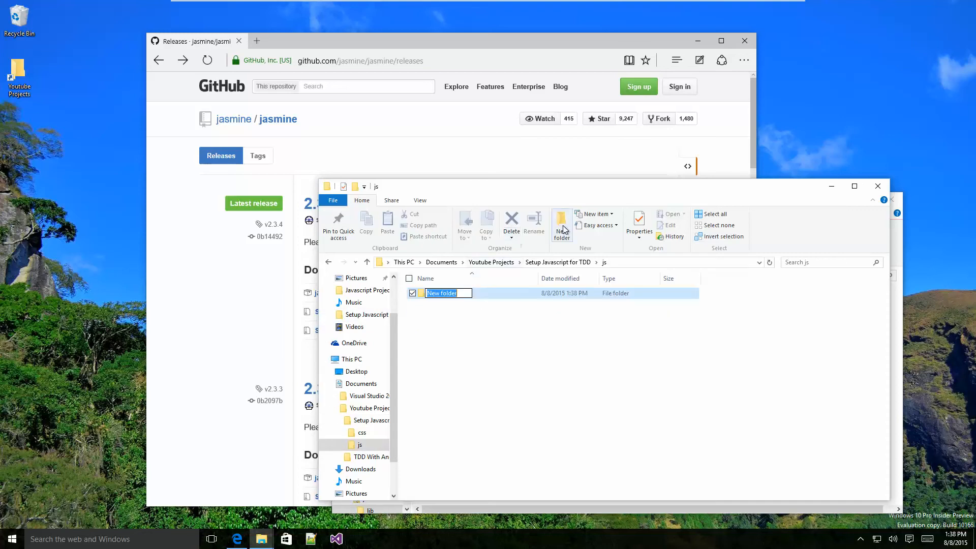
pyautogui.write('src')
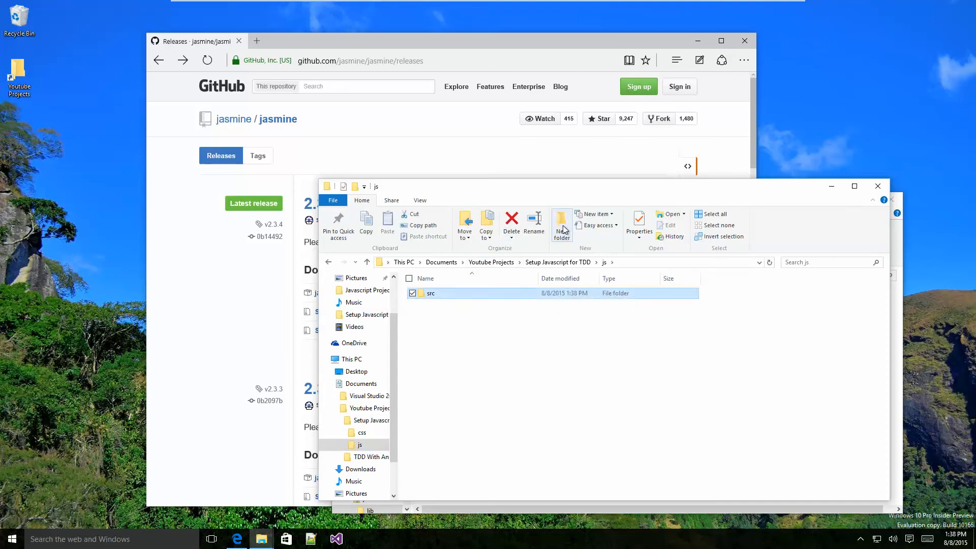
pyautogui.click(562, 218)
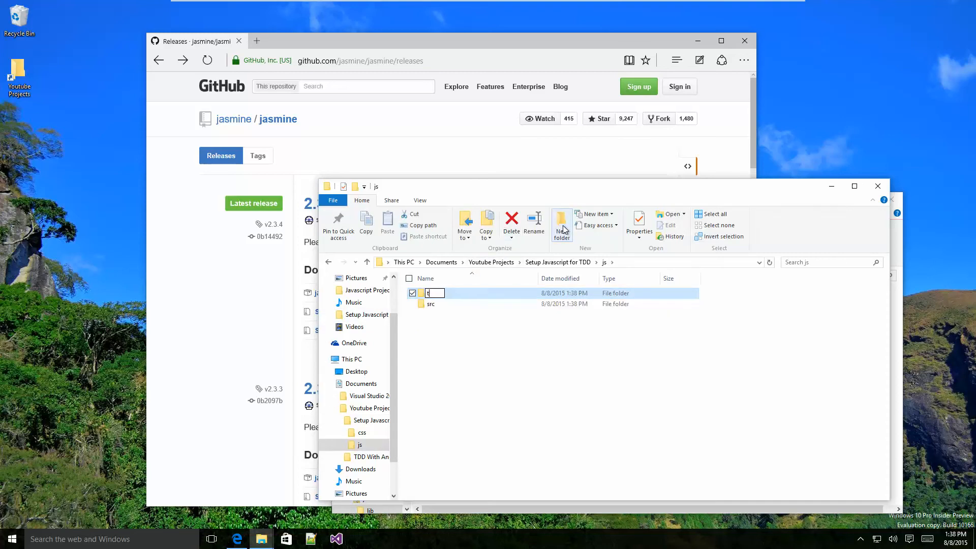
pyautogui.write('thirdParty')
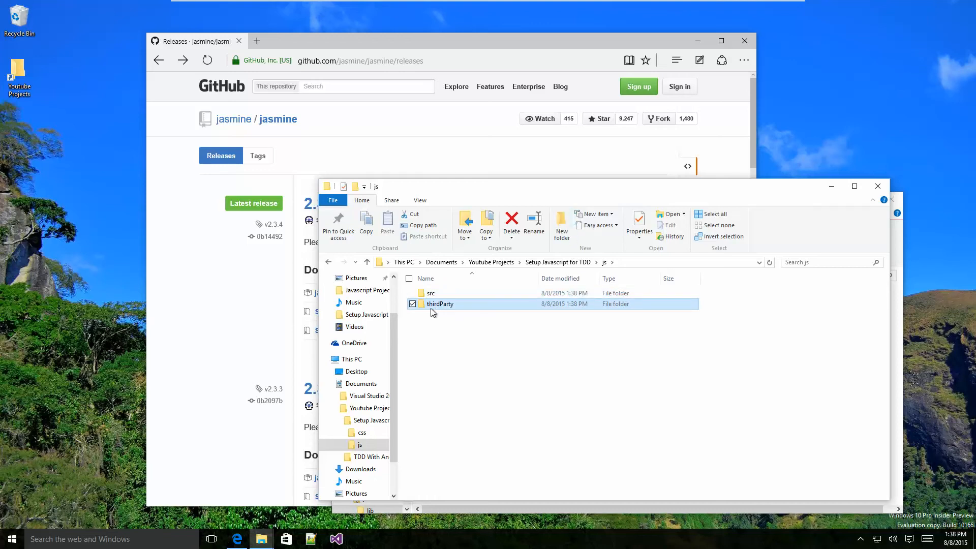
# - Drag jasmine-2.3.4 from the archive's lib folder into js\thirdParty
pyautogui.doubleClick(440, 303)
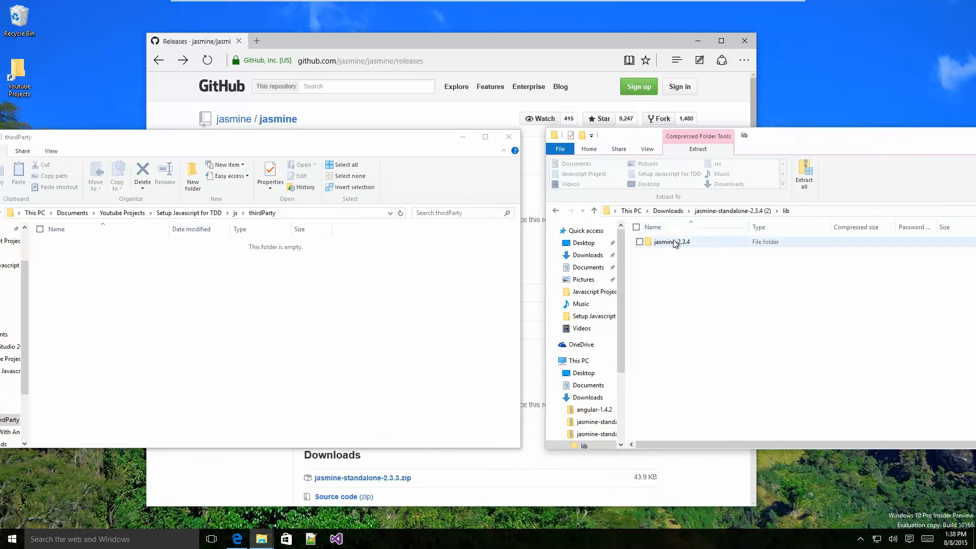
pyautogui.click(672, 241)
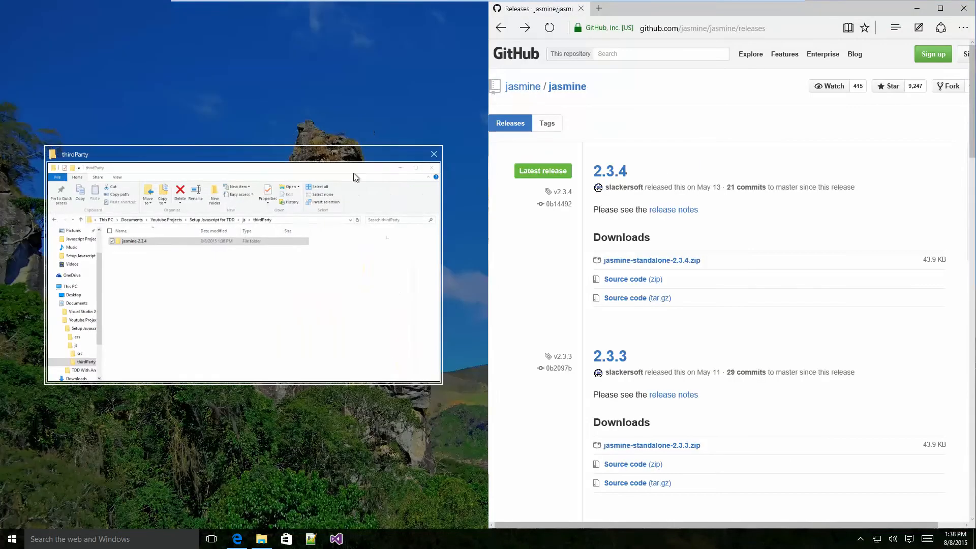
# - Cut jasmine.css and jasmine_favicon.png from jasmine-2.3.4 and paste them into the css folder
pyautogui.doubleClick(133, 240)
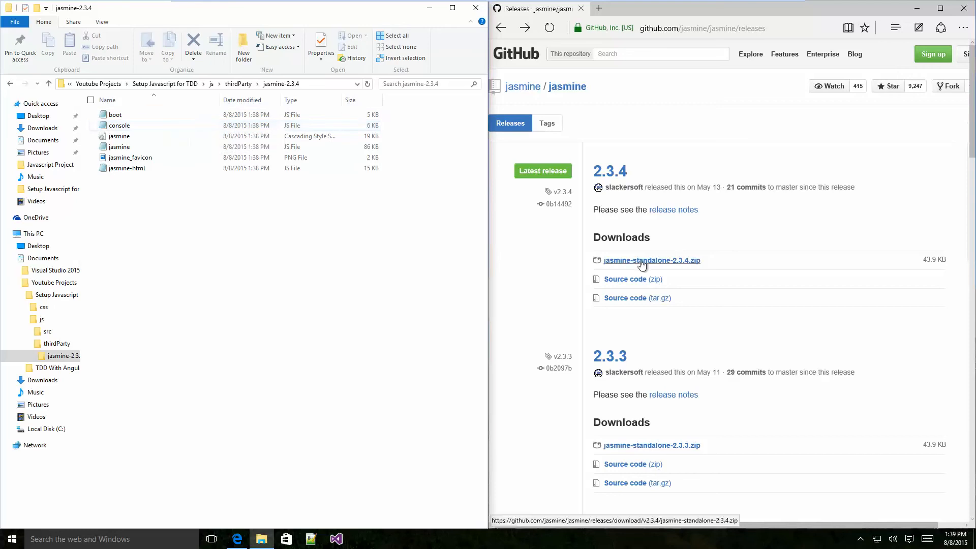
pyautogui.moveTo(840, 519)
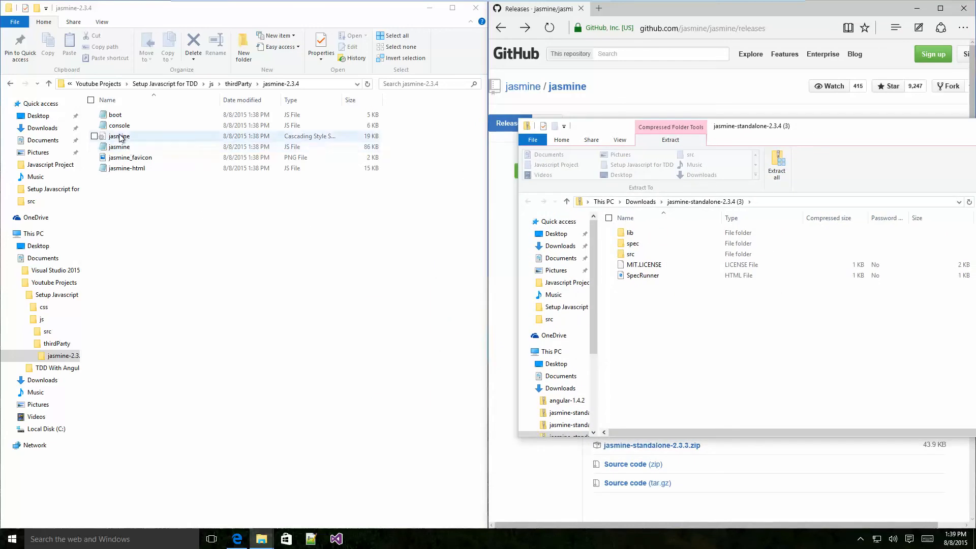
pyautogui.click(119, 136)
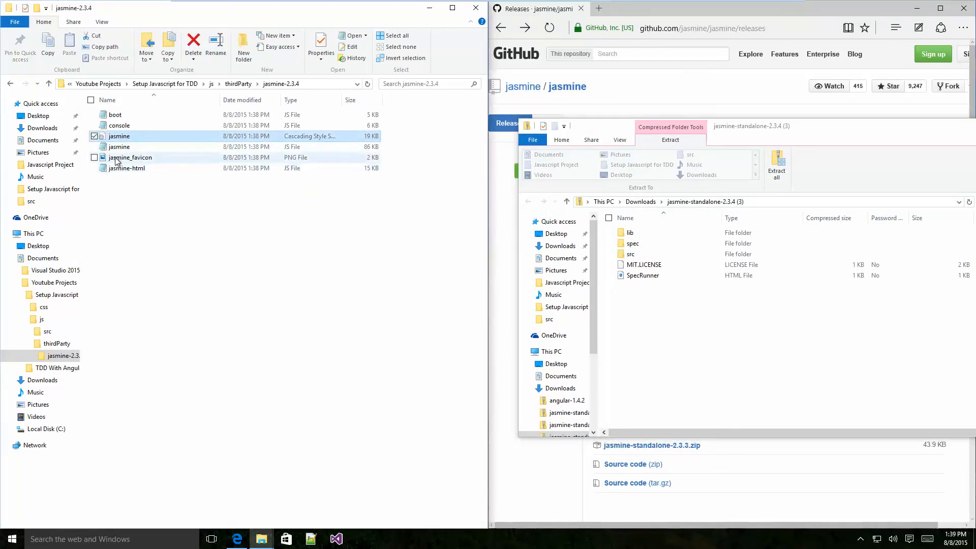
pyautogui.rightClick(130, 158)
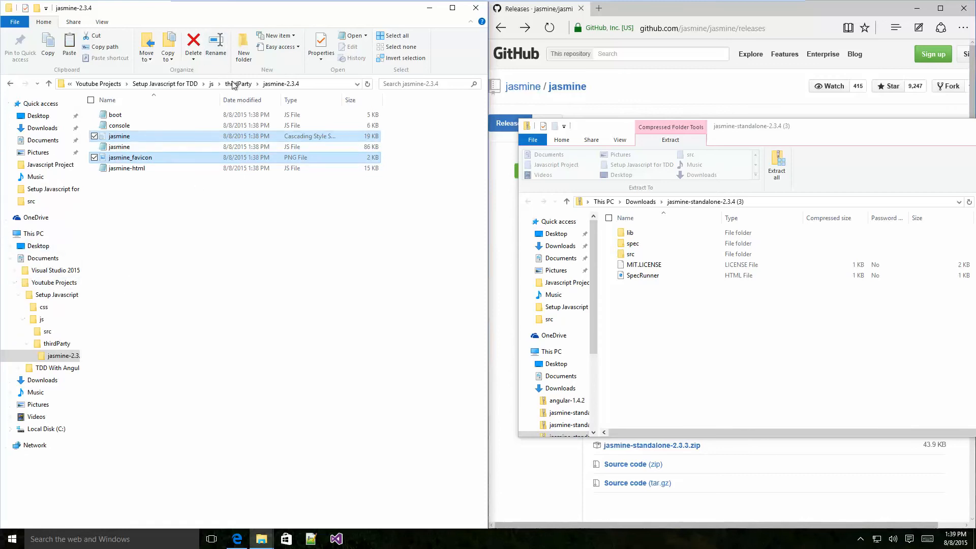
pyautogui.click(237, 84)
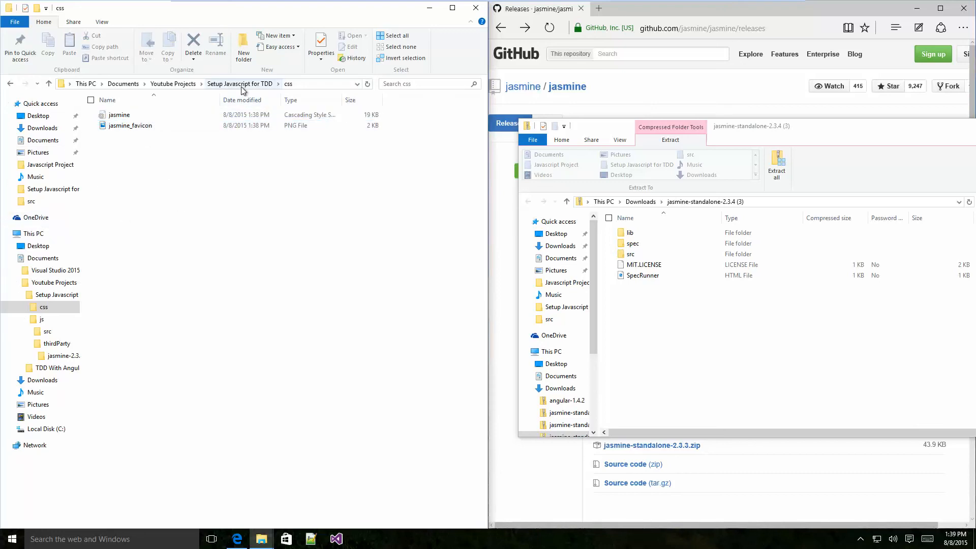
pyautogui.click(239, 84)
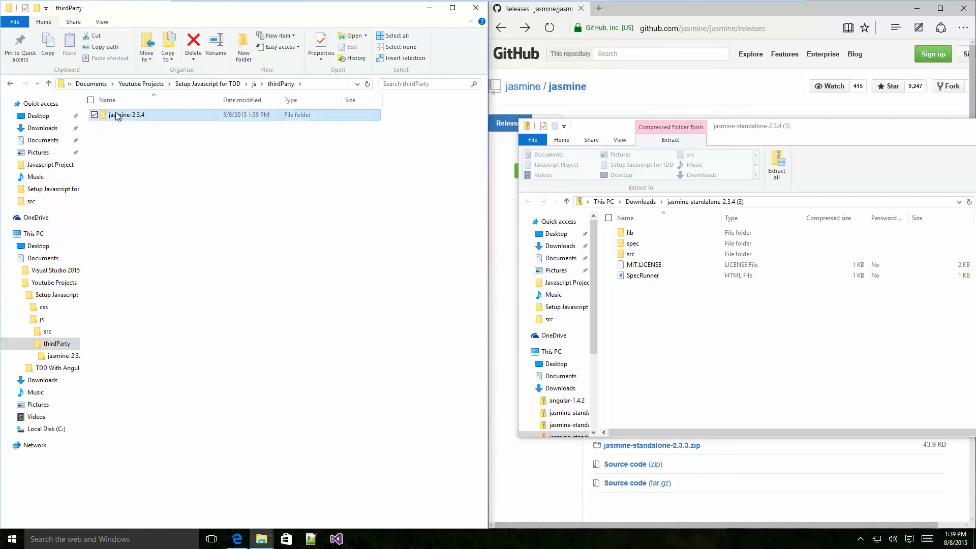
pyautogui.doubleClick(127, 115)
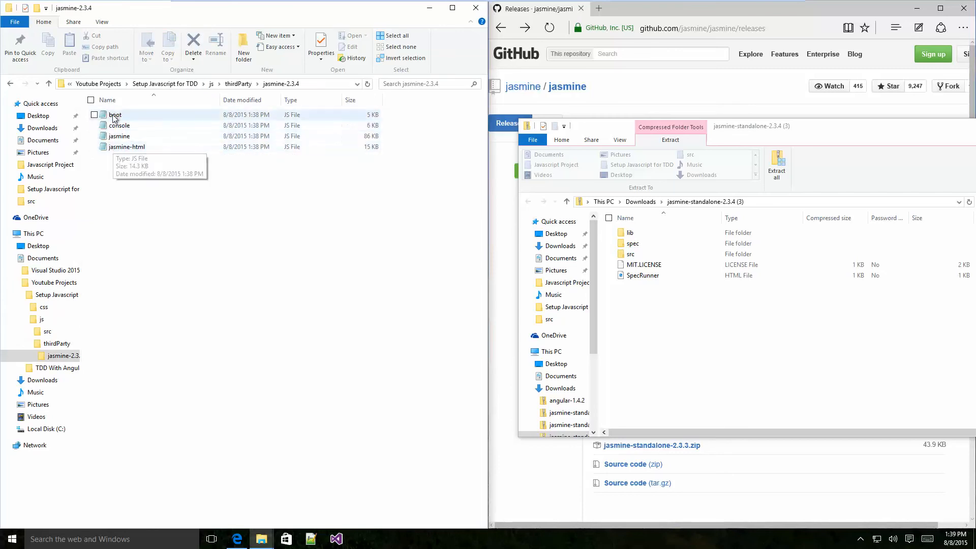
pyautogui.click(119, 125)
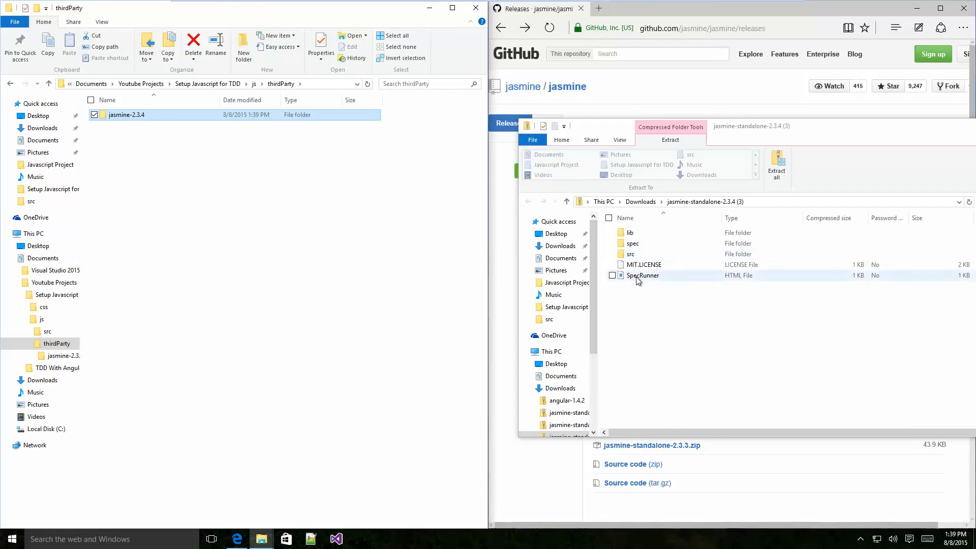
# - Copy MIT.LICENSE and SpecRunner from the archive, pasting the license into jasmine-2.3.4
pyautogui.click(643, 276)
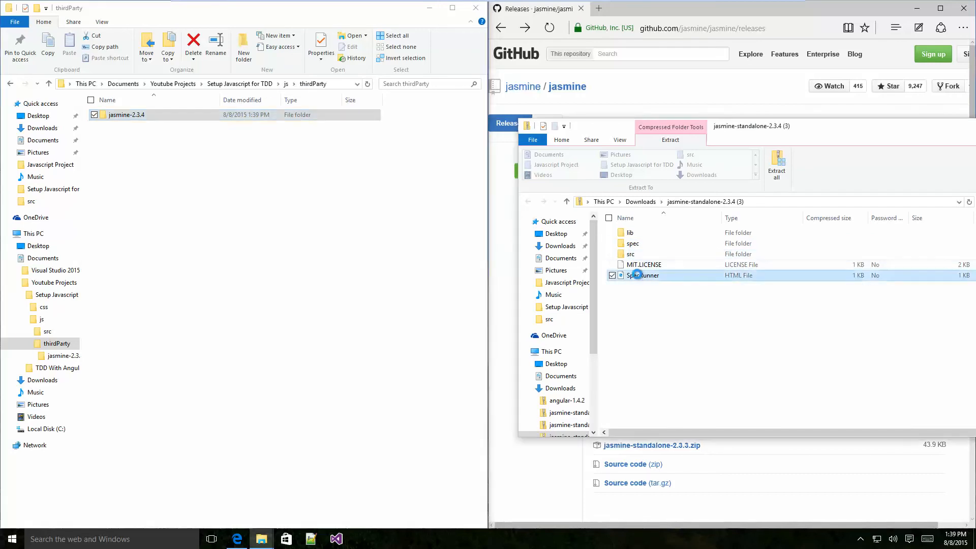
pyautogui.rightClick(644, 275)
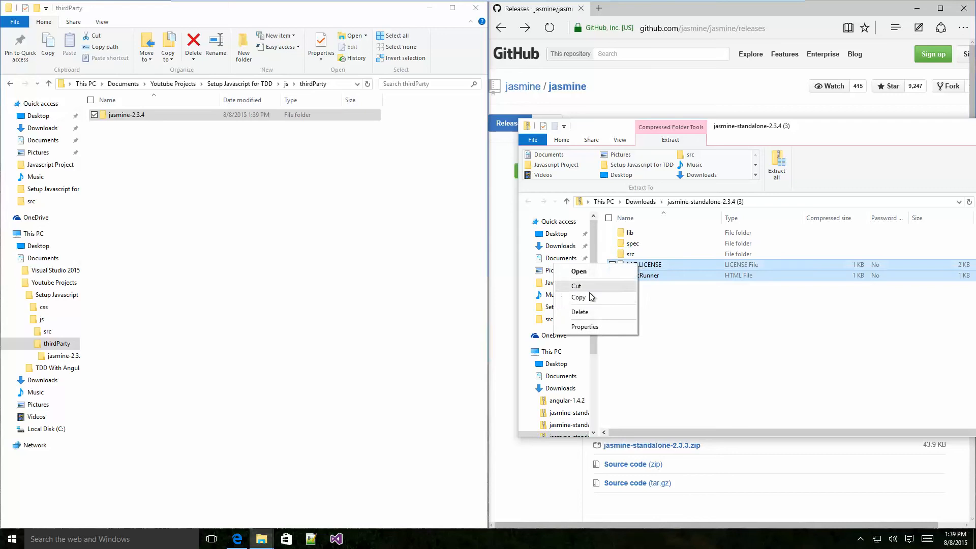
pyautogui.click(579, 298)
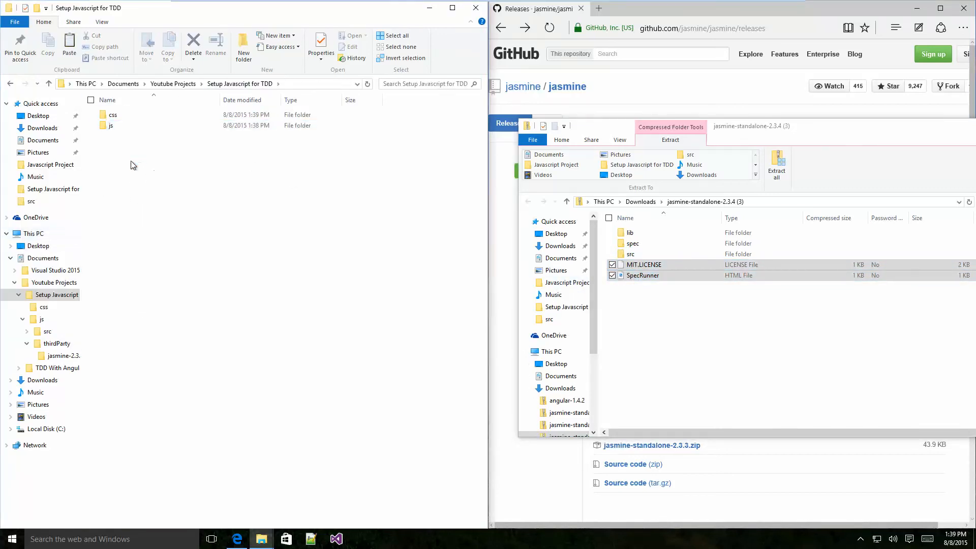
pyautogui.rightClick(126, 136)
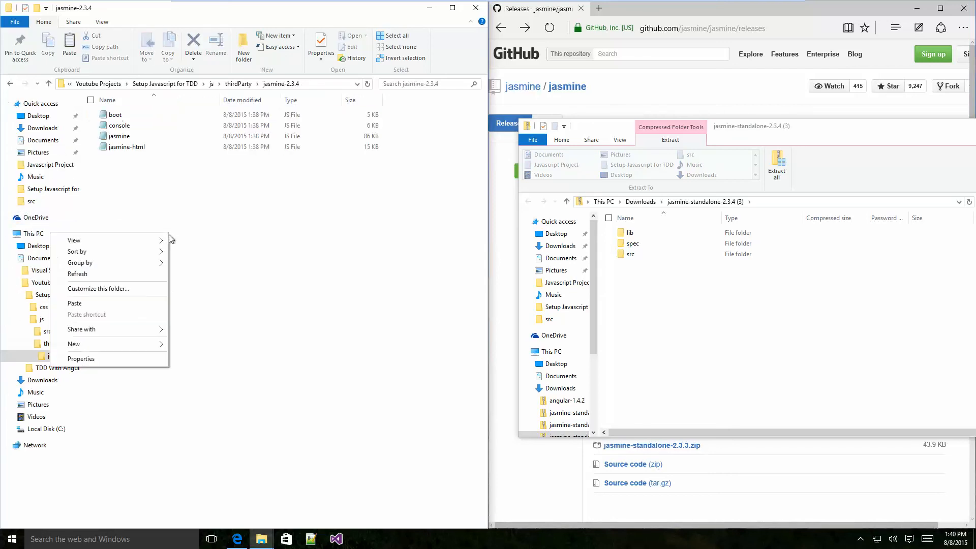
pyautogui.click(74, 303)
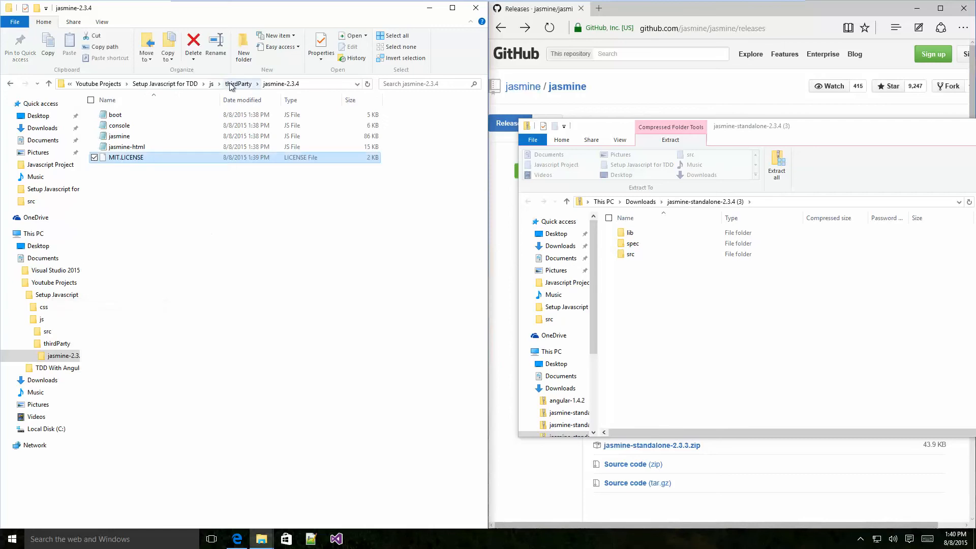
# - Add a specs folder under js and place SpecRunner in the project root
pyautogui.click(238, 84)
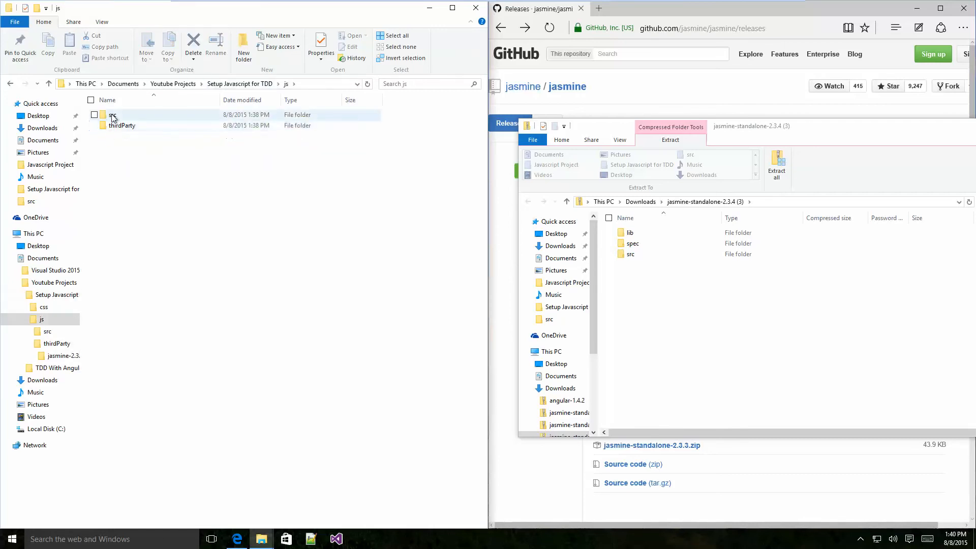
pyautogui.click(244, 45)
pyautogui.write('specs')
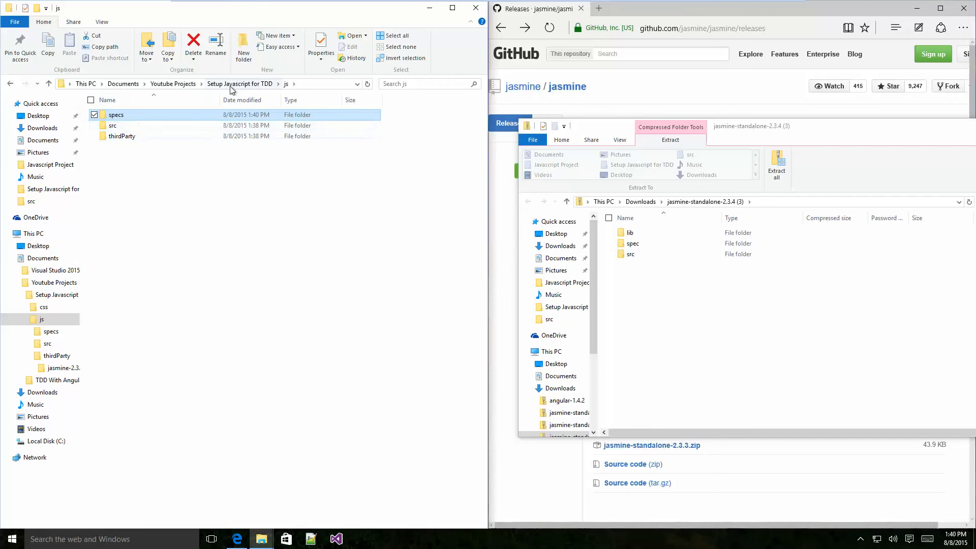
pyautogui.rightClick(124, 135)
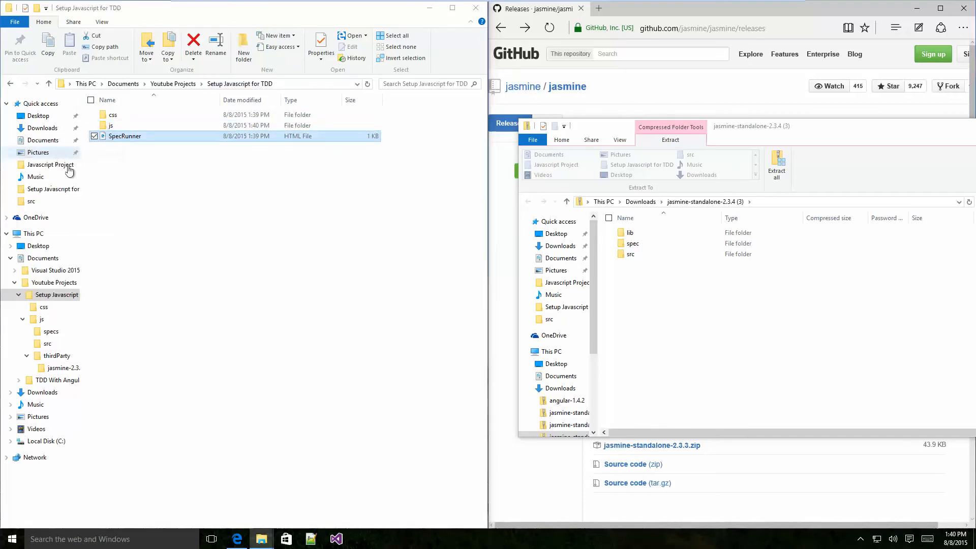
# - Open SpecRunner.html in Notepad++ and repoint lib/jasmine-2.3.4 paths to css and js/thirdParty/jasmine-2.3.4
pyautogui.doubleClick(125, 136)
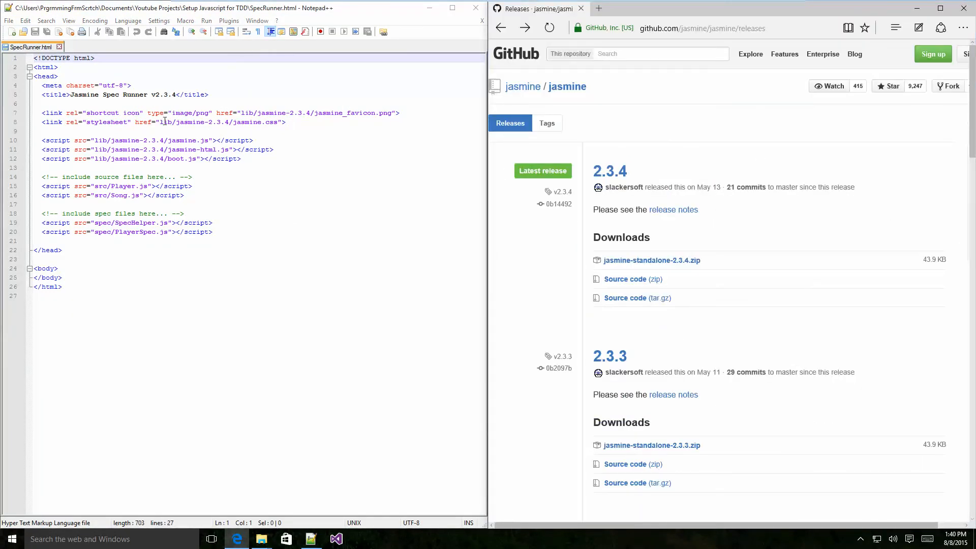
pyautogui.doubleClick(163, 122)
pyautogui.write('css')
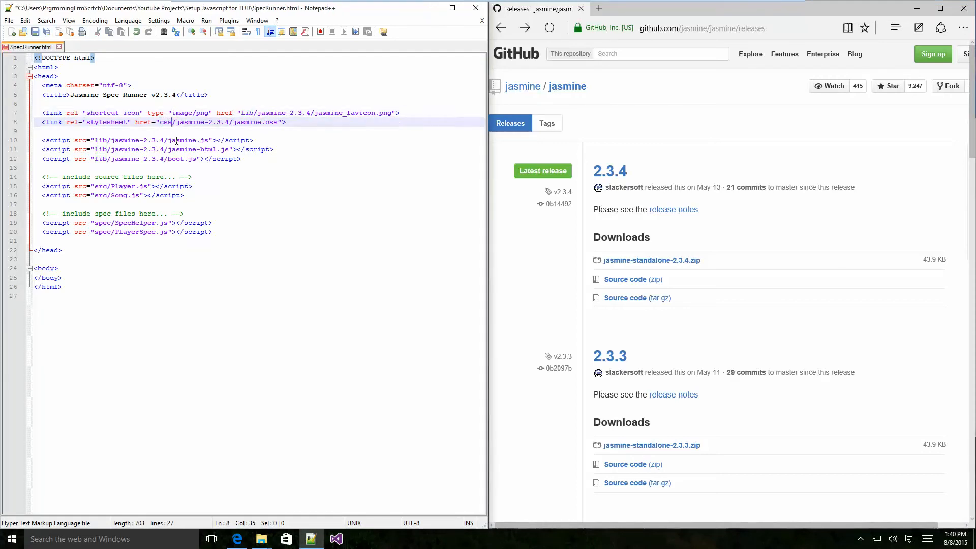
pyautogui.moveTo(174, 122); pyautogui.dragTo(230, 122)
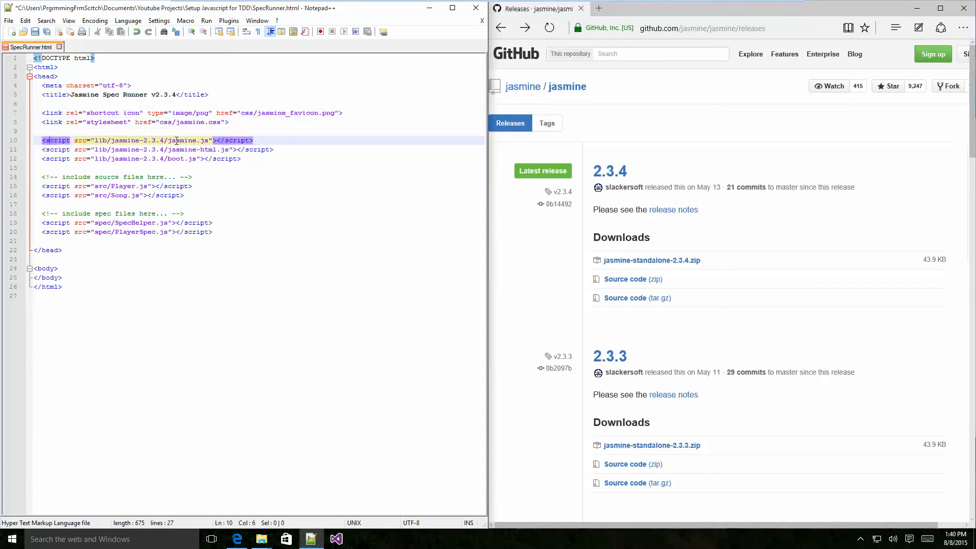
pyautogui.doubleClick(100, 140)
pyautogui.write('js/thirdParty')
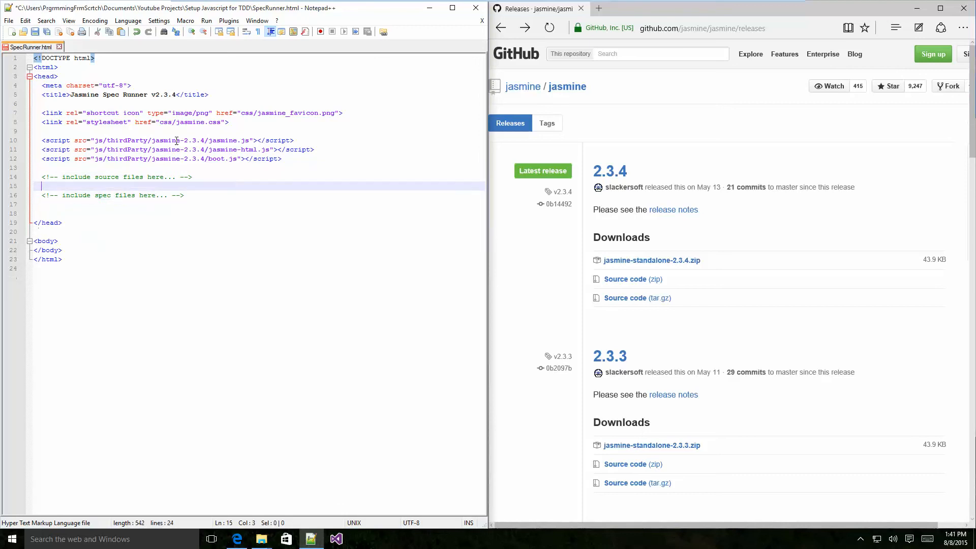
# - Add <script src="js/specs/frameworkTest.spec.js"> below the 'include spec files here' comment
pyautogui.write('<')
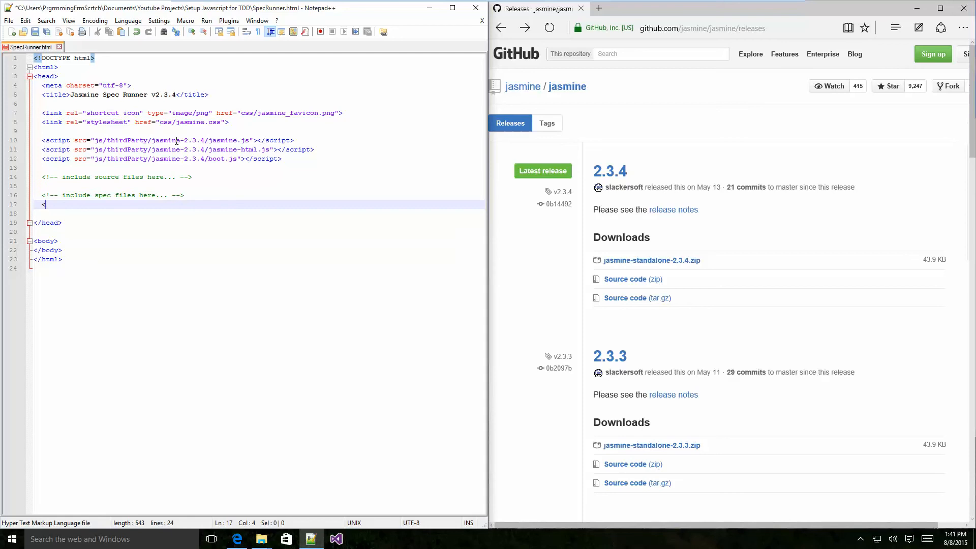
pyautogui.write('sc')
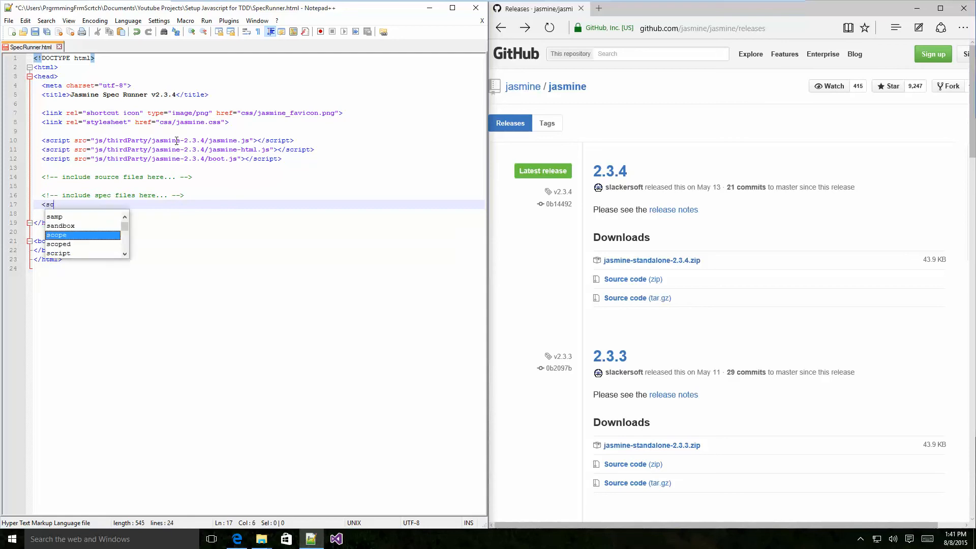
pyautogui.write('ript src=')
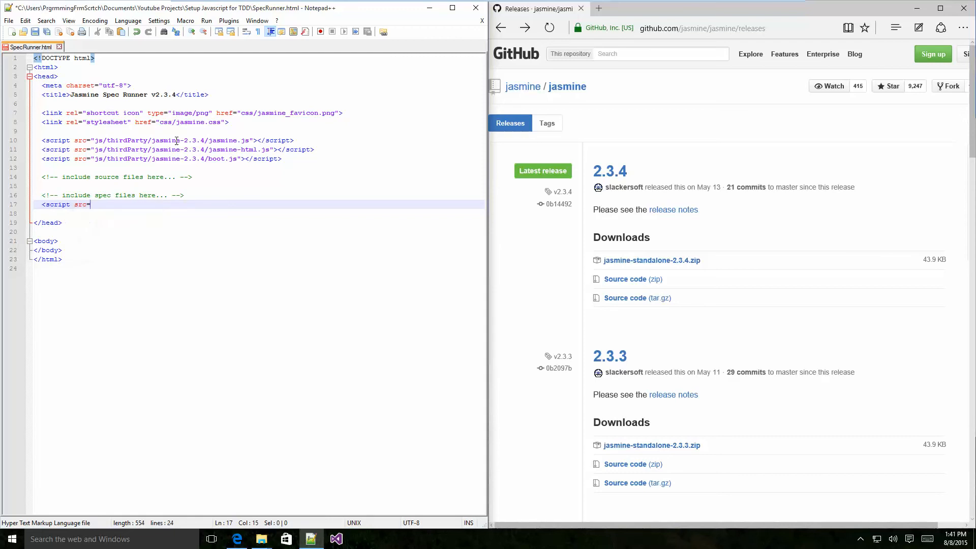
pyautogui.write('"js/specs/')
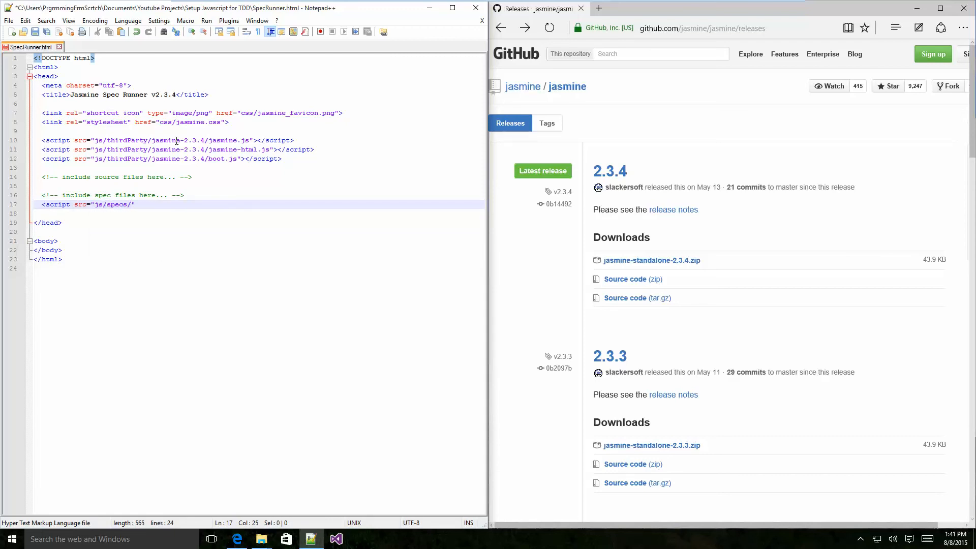
pyautogui.write('frameworkTest.spec.js')
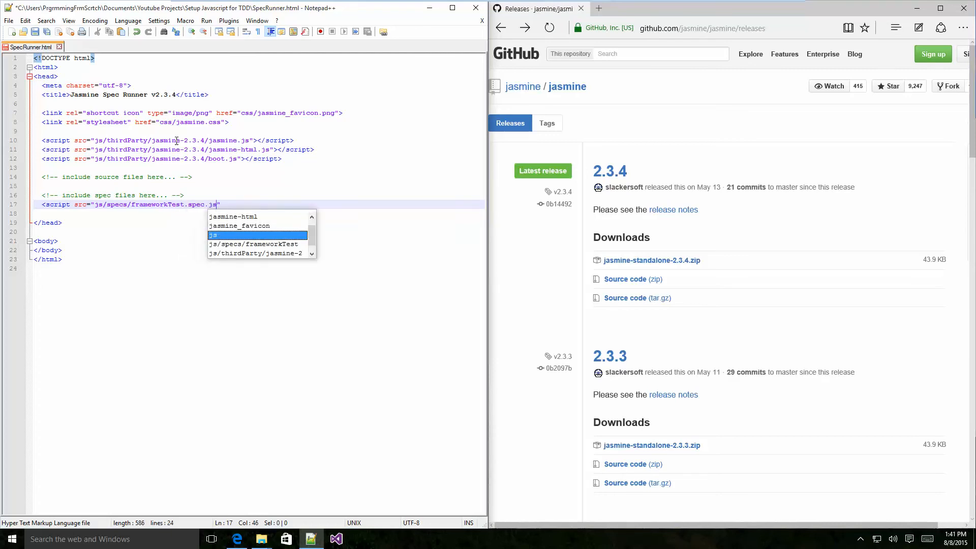
pyautogui.write('"></script>')
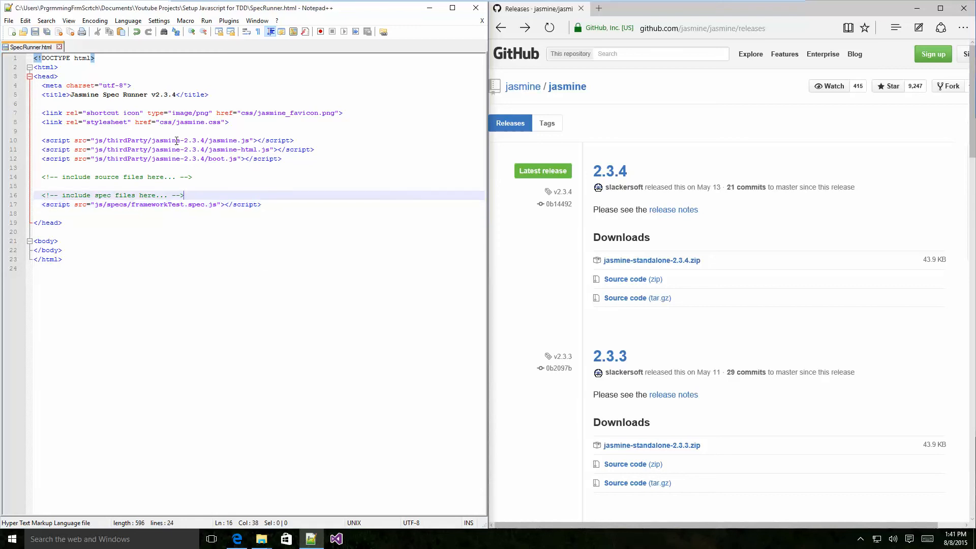
# - In a new document, write a 'use strict' IIFE containing a Jasmine describe suite
pyautogui.click(6, 32)
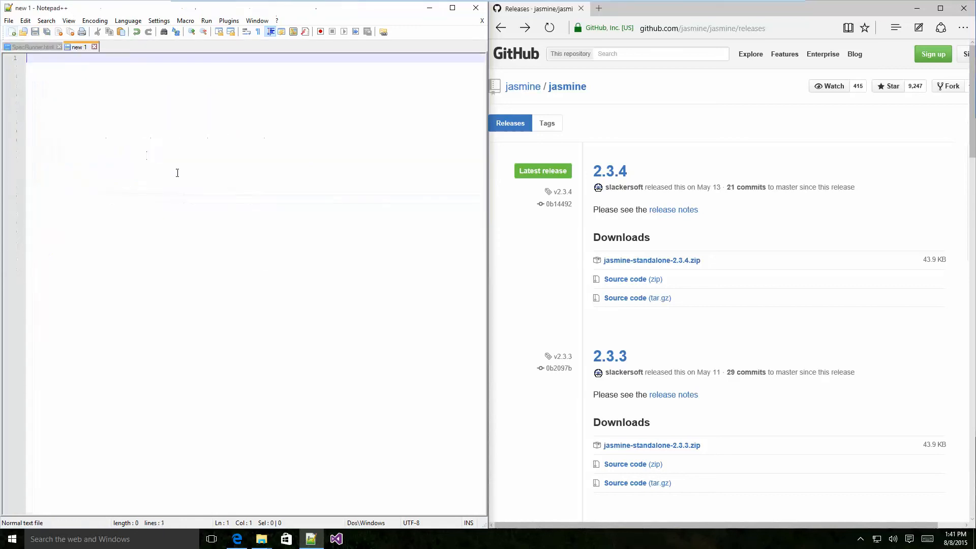
pyautogui.write('(function() {')
pyautogui.write('})')
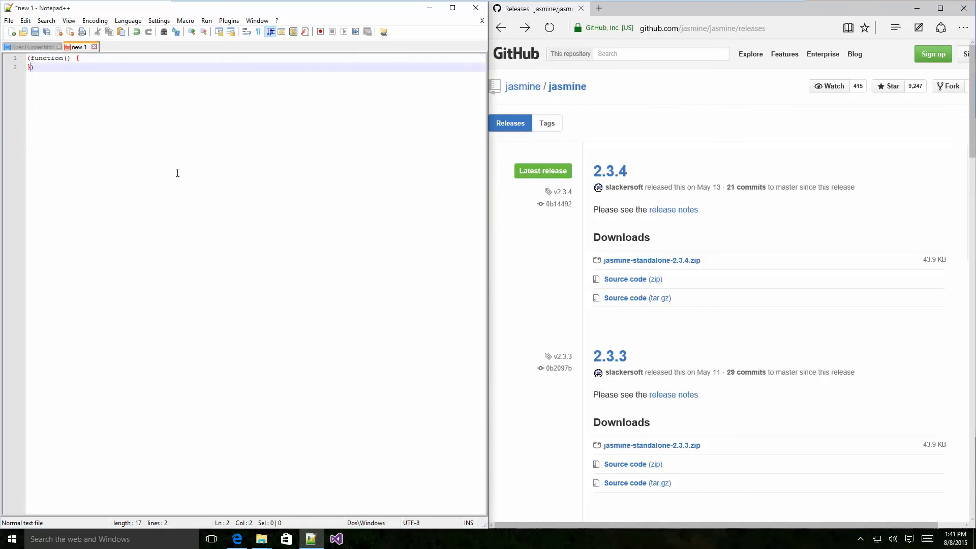
pyautogui.write('()')
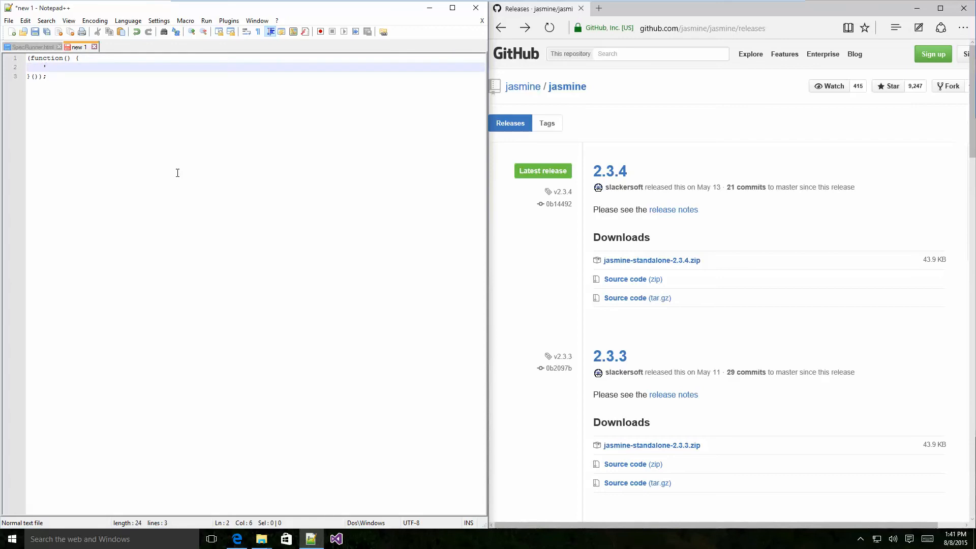
pyautogui.write("'use strict';")
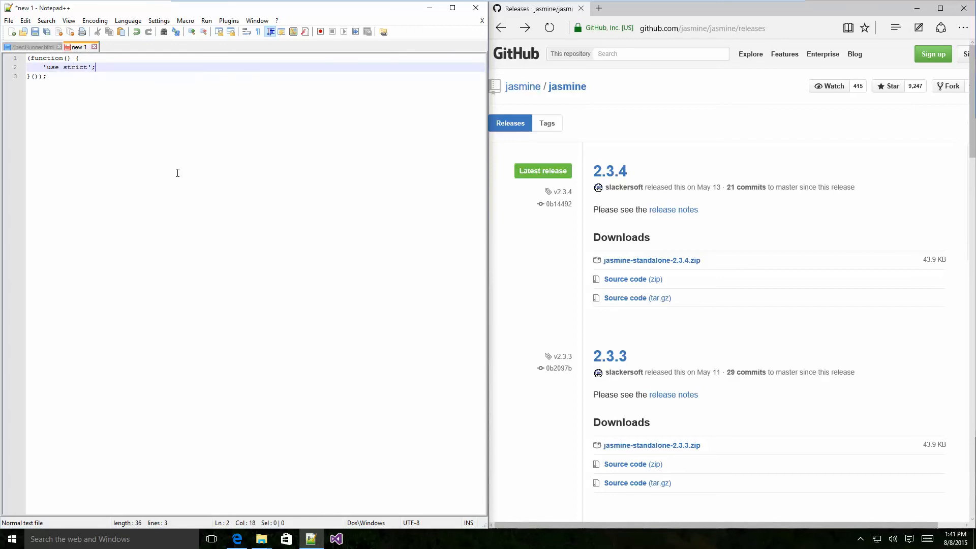
pyautogui.write("decribe('")
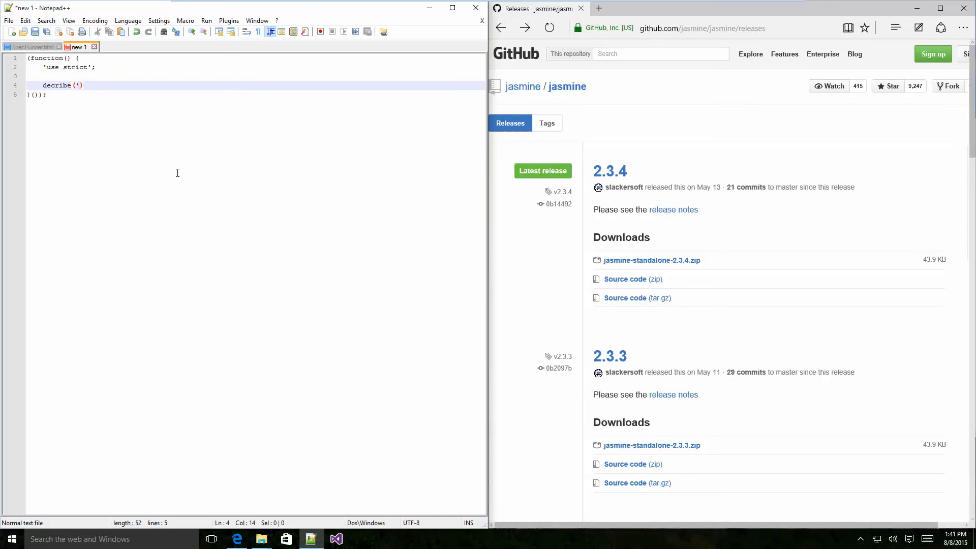
pyautogui.write('JAs')
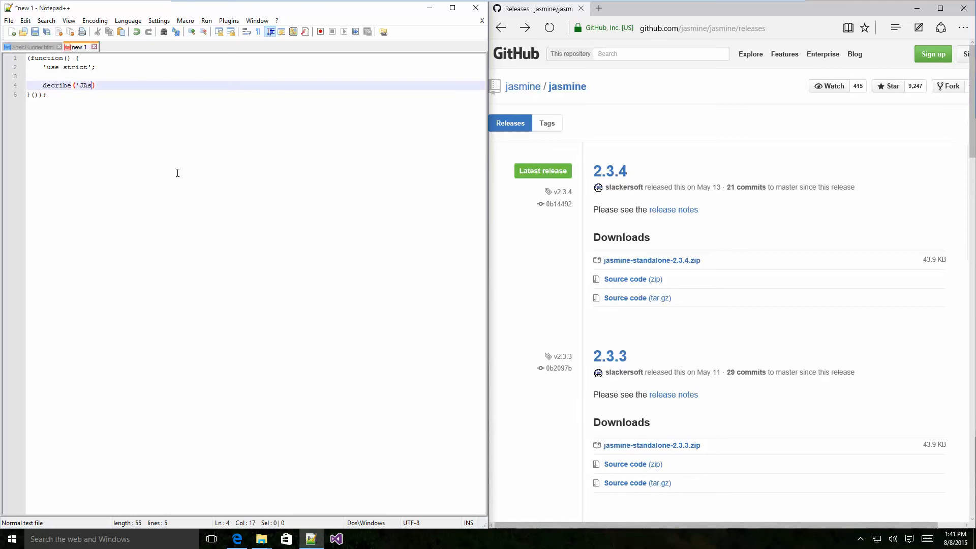
pyautogui.press('Backspace')
pyautogui.write('mine Unit')
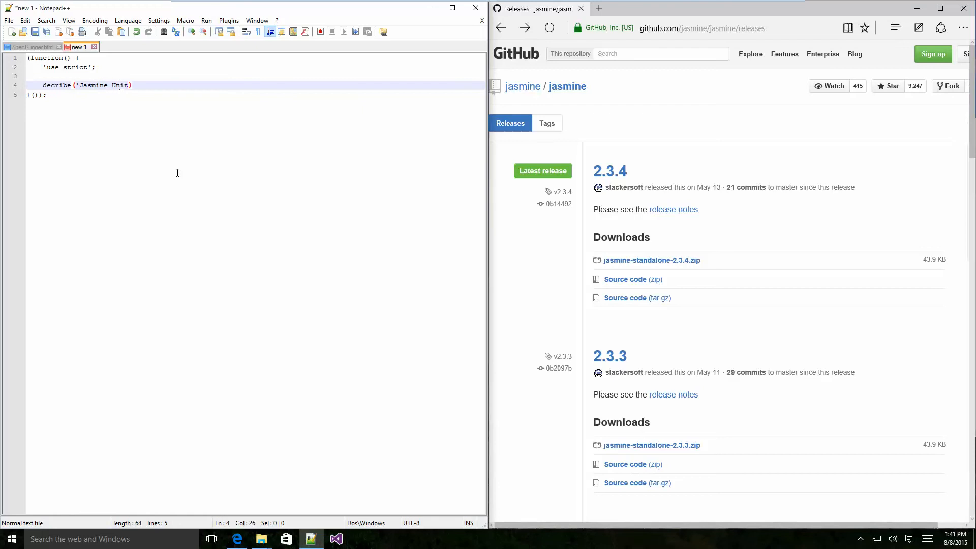
pyautogui.write('Testing E')
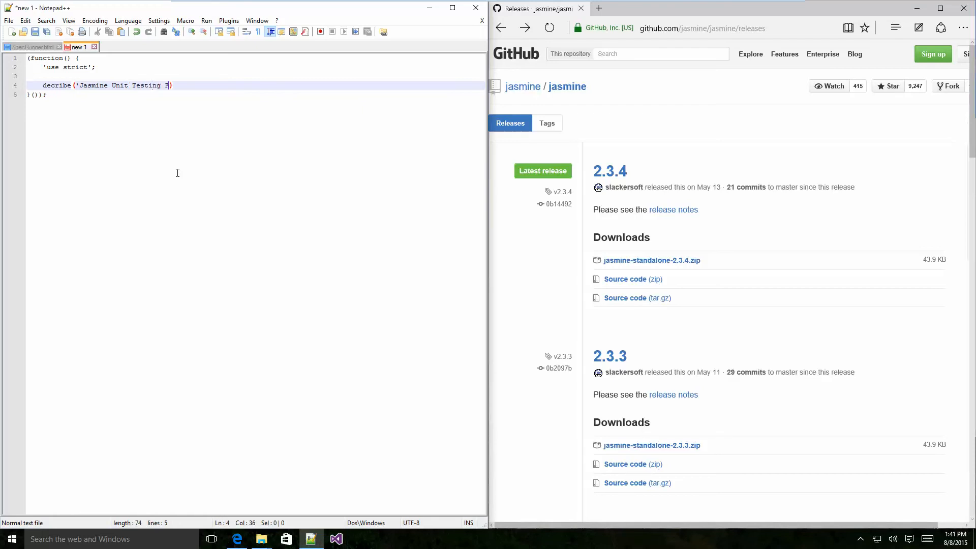
pyautogui.write("Framework'")
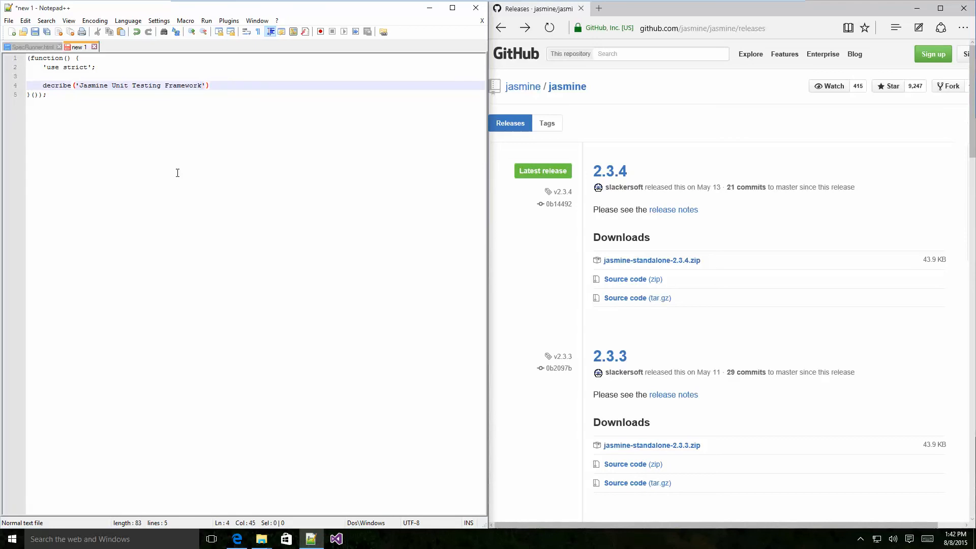
pyautogui.write(', function(')
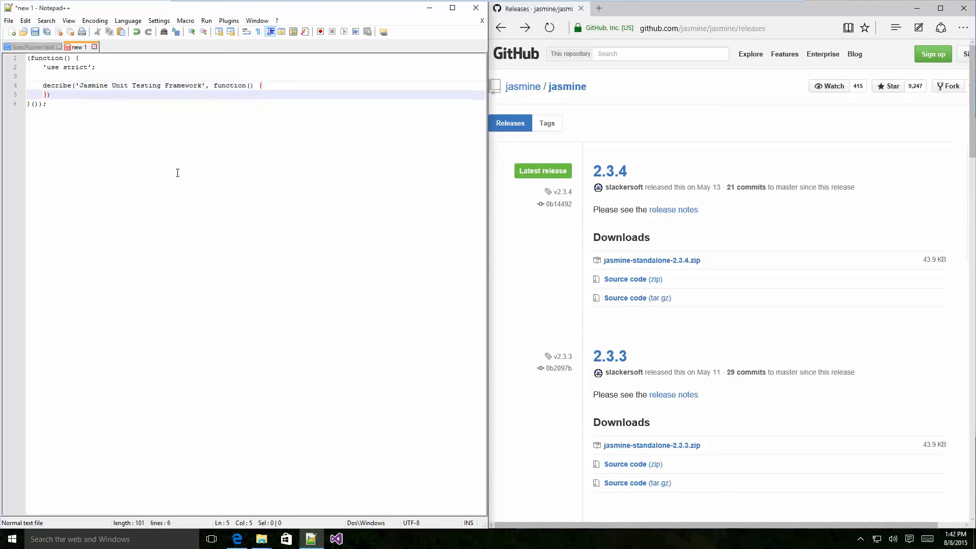
pyautogui.write(';')
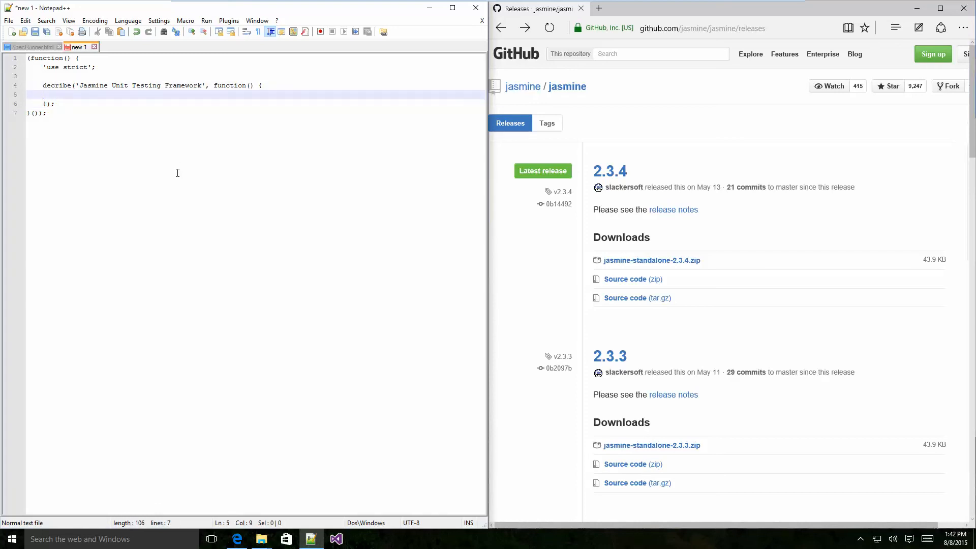
# - Add a 'can pass a test' spec expecting 1 toBe 0, then save with Ctrl+S
pyautogui.write("it('")
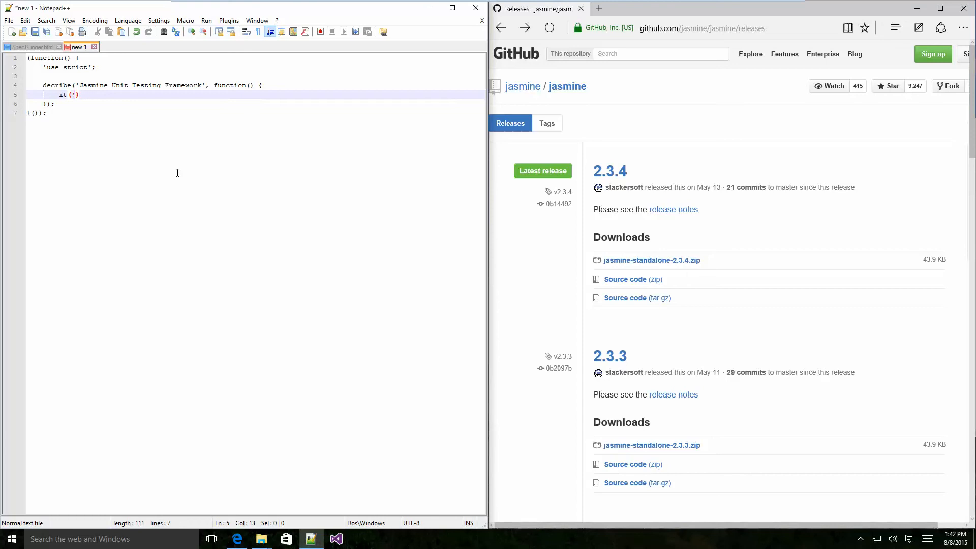
pyautogui.write('can pas')
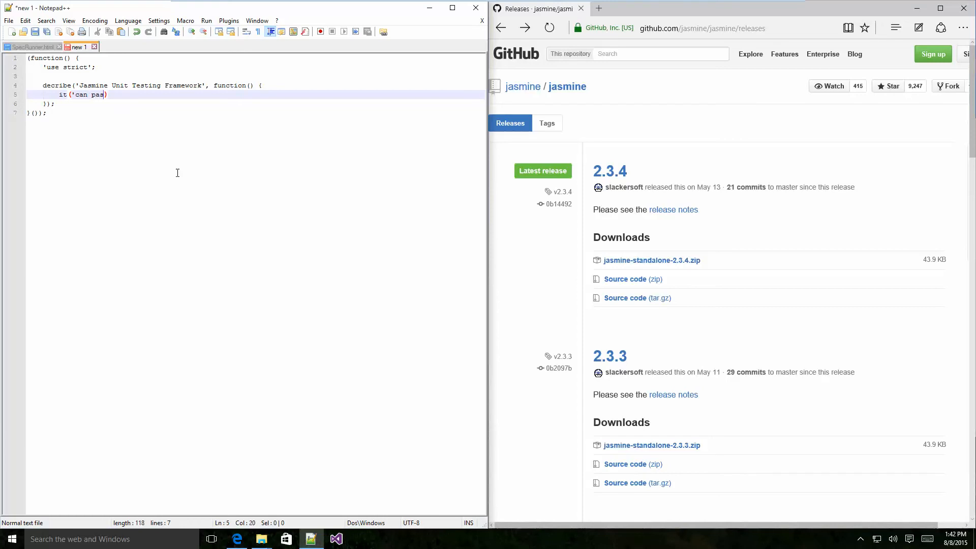
pyautogui.write('s')
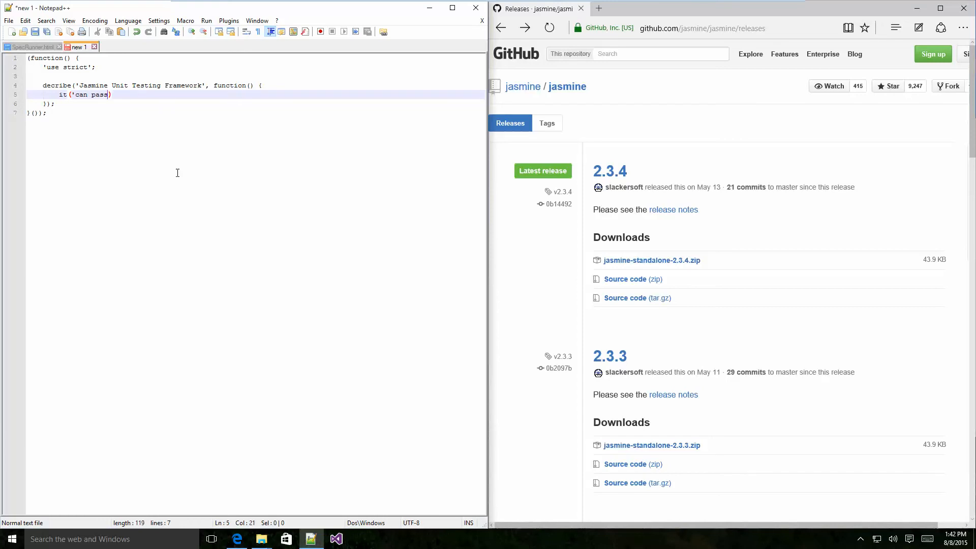
pyautogui.write("a test', function(")
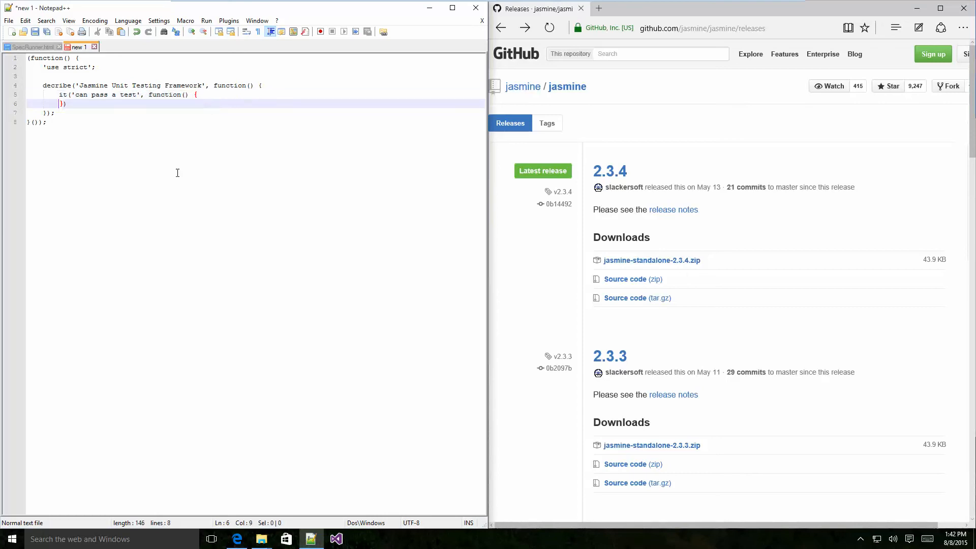
pyautogui.press('Enter')
pyautogui.write("expect('")
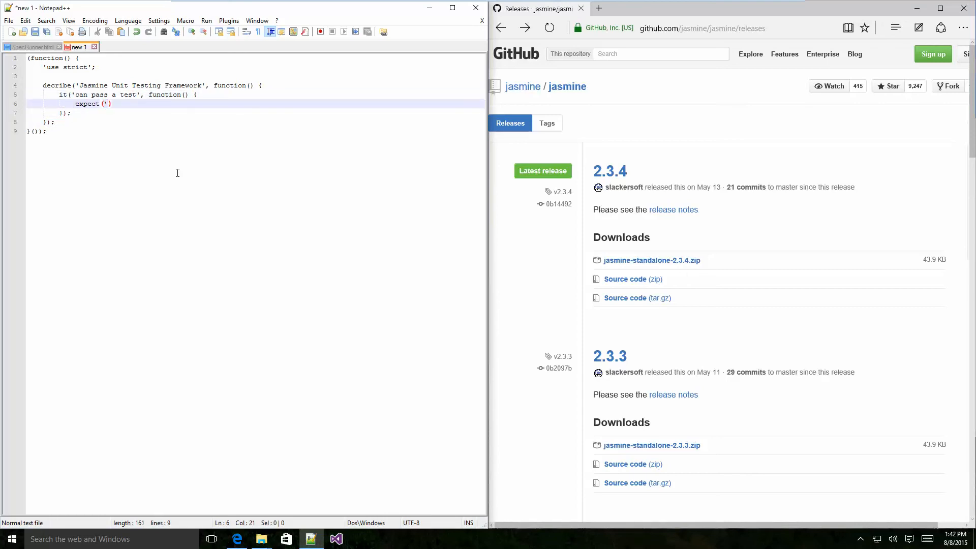
pyautogui.write('1).to')
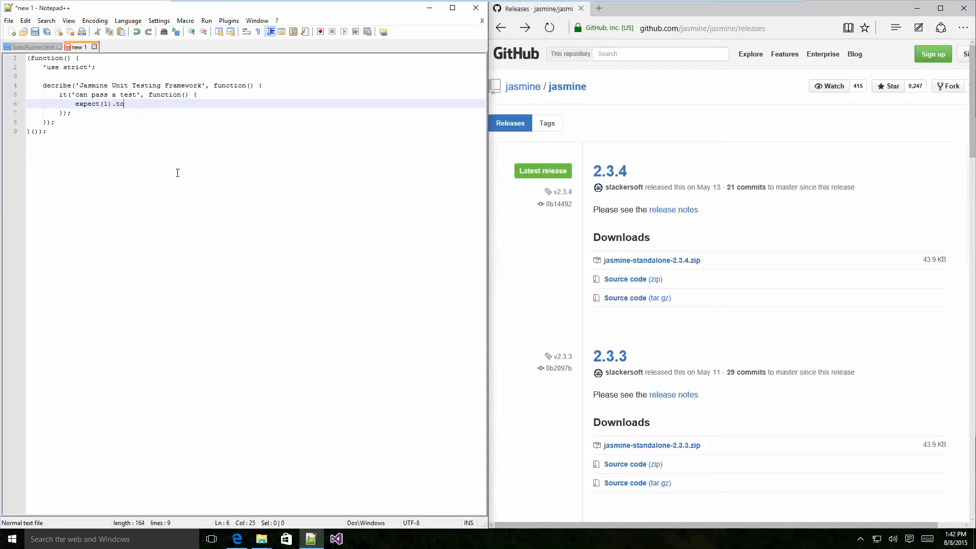
pyautogui.write('Be(0);')
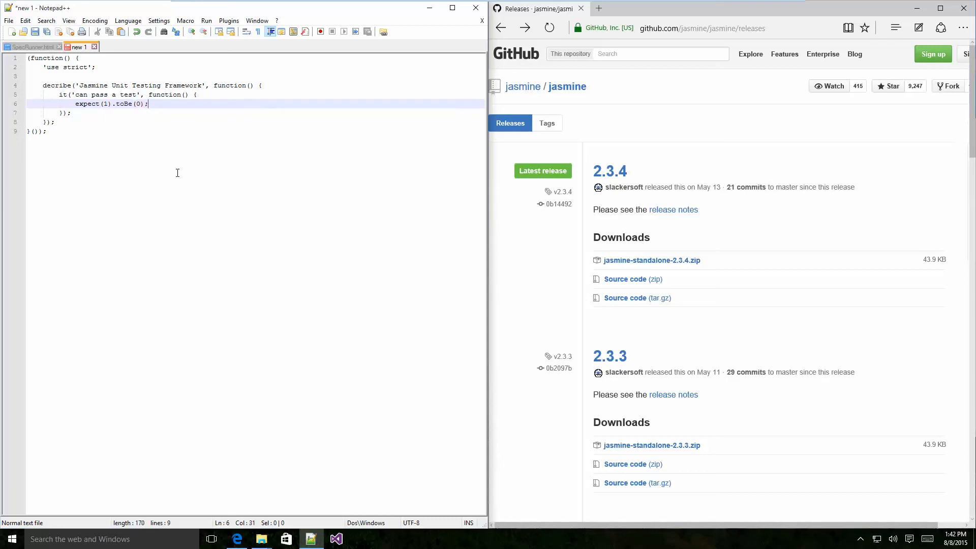
pyautogui.press('ctrl+s')
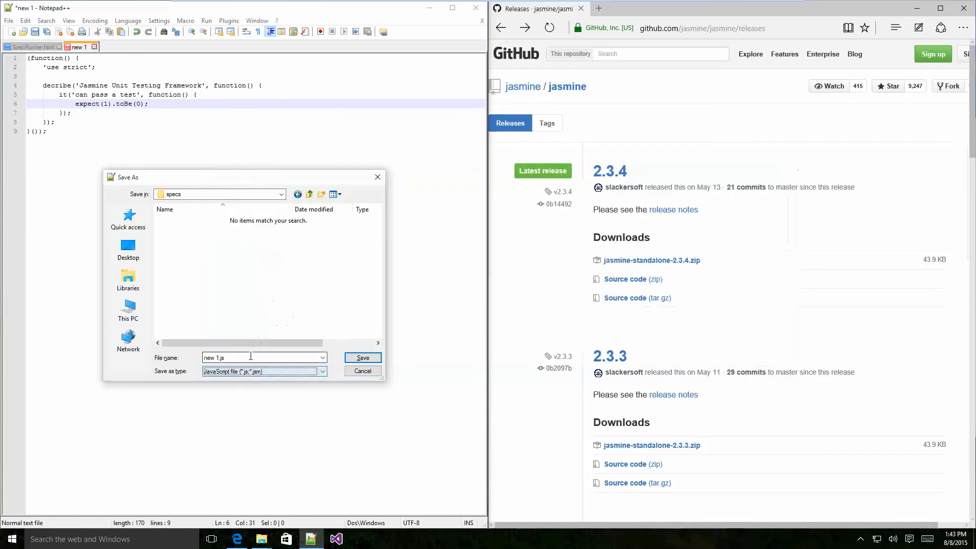
# - Name the file frameworkTest.spec.js in the Save As dialog and save it
pyautogui.doubleClick(259, 357)
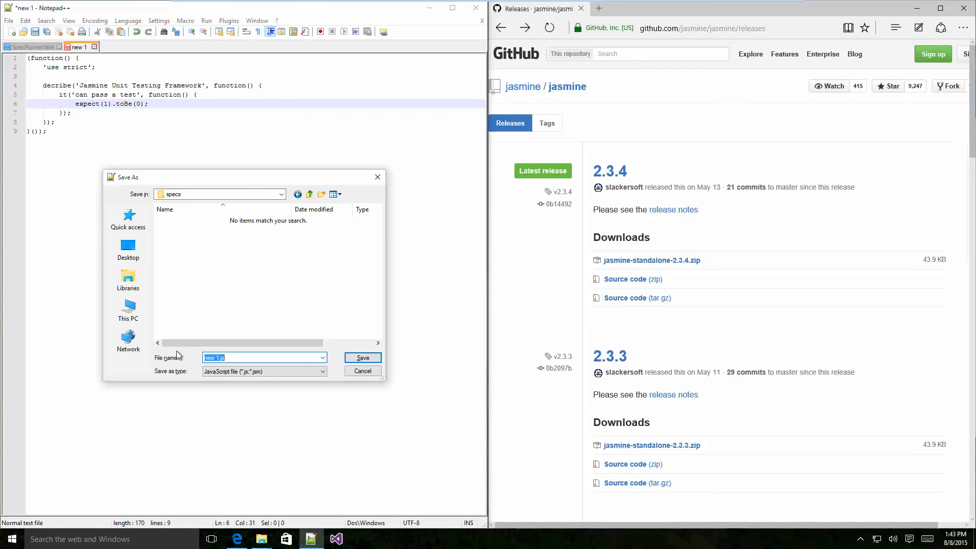
pyautogui.write('frameworkTest')
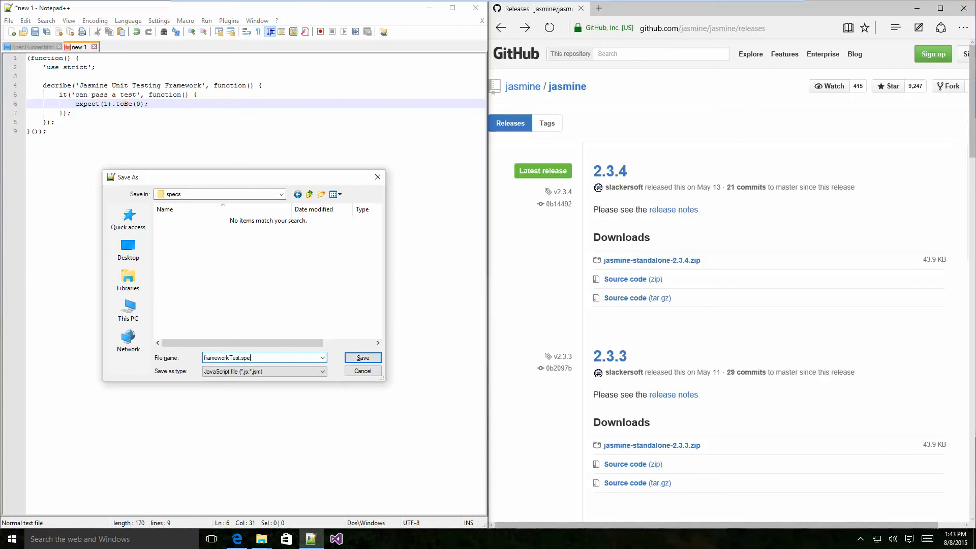
pyautogui.click(363, 357)
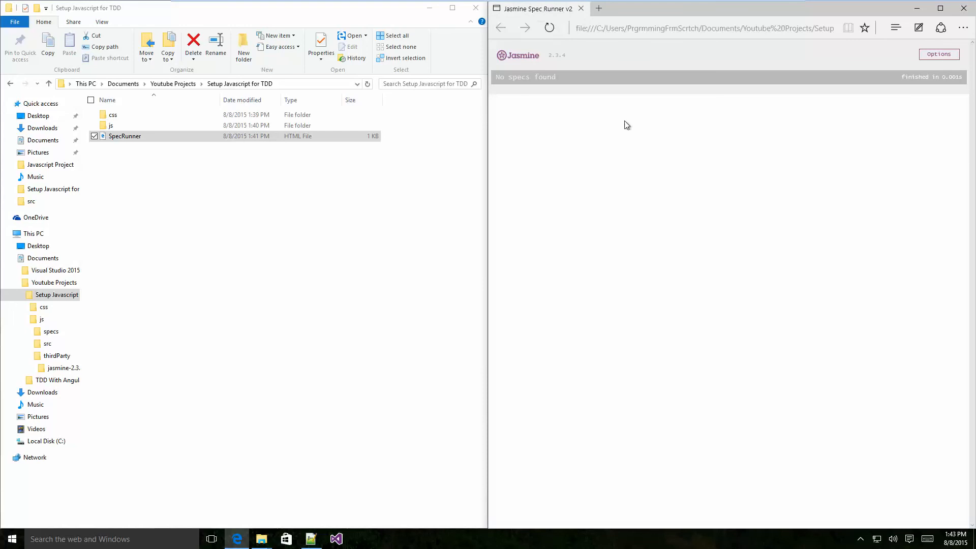
pyautogui.moveTo(591, 184)
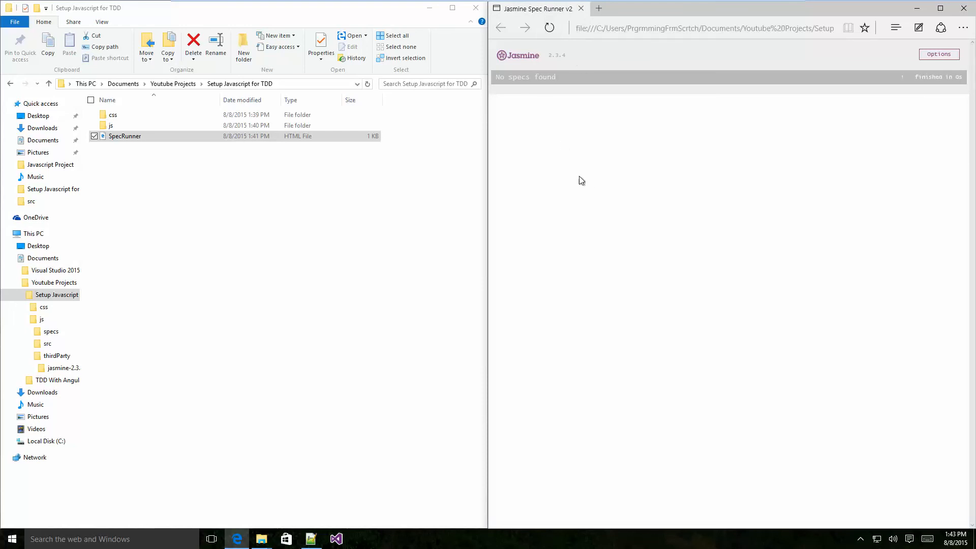
# - Browse to js > specs and confirm frameworkTest.spec.js is listed as a JS File
pyautogui.doubleClick(112, 125)
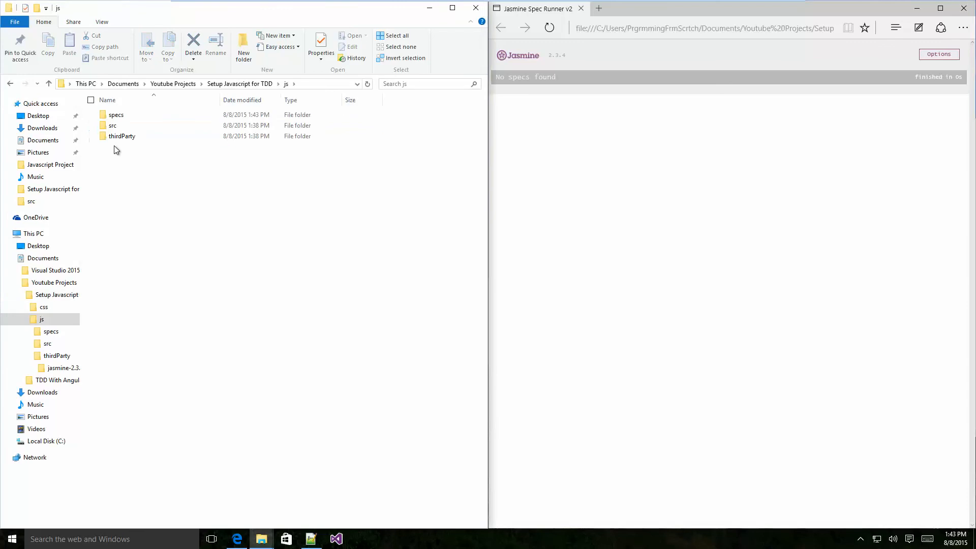
pyautogui.doubleClick(116, 114)
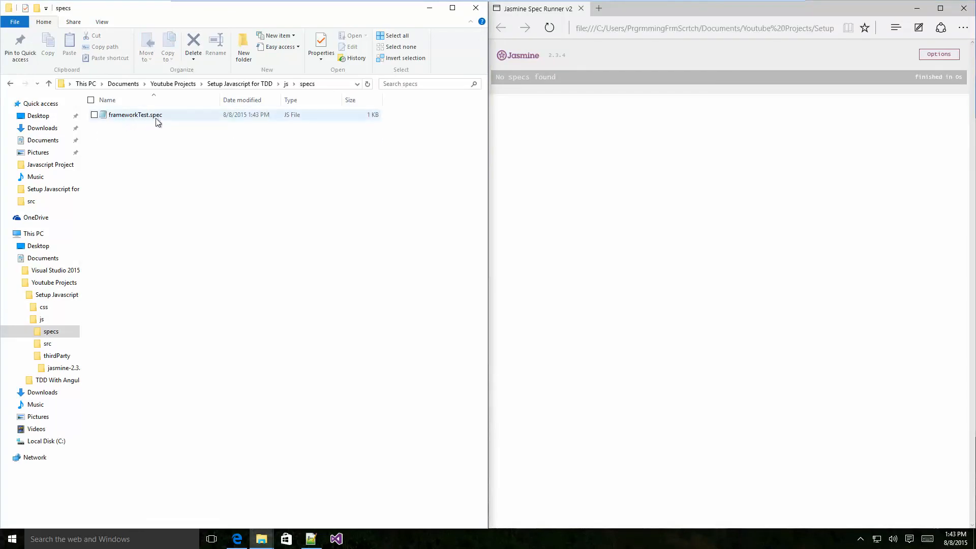
pyautogui.click(139, 130)
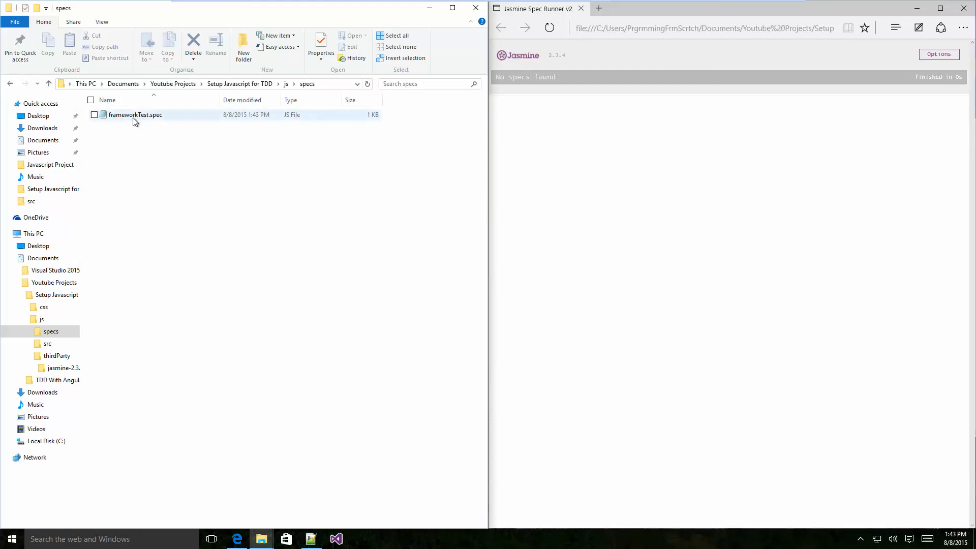
pyautogui.moveTo(153, 121)
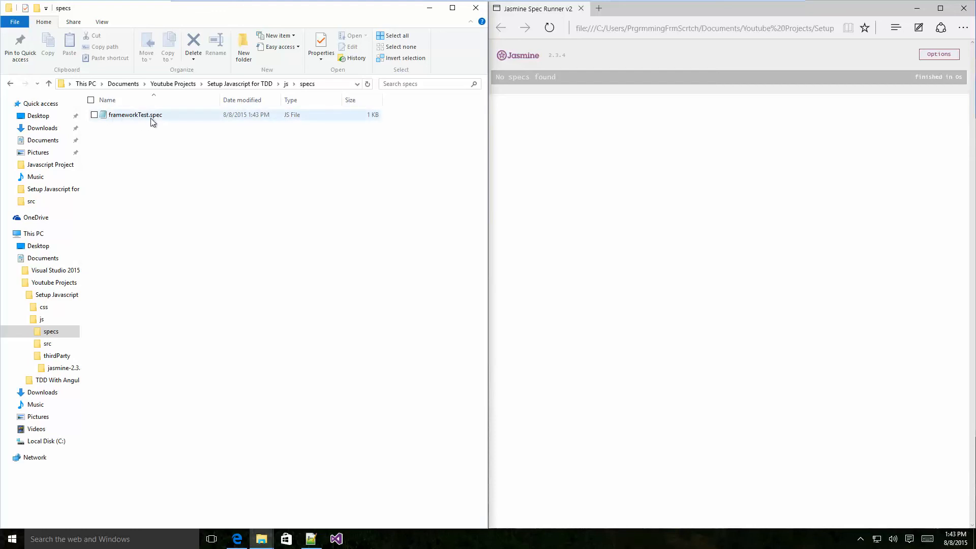
pyautogui.click(239, 84)
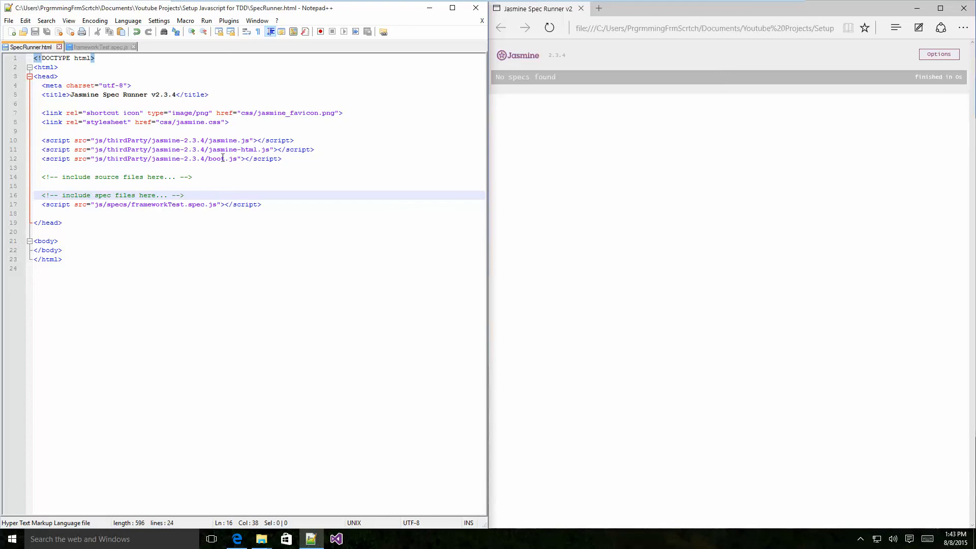
pyautogui.moveTo(557, 174)
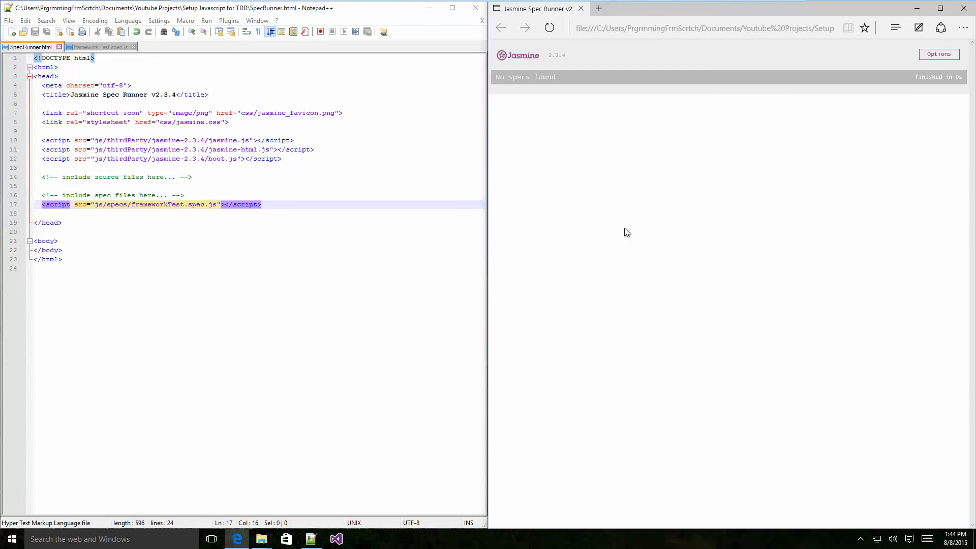
pyautogui.moveTo(598, 23)
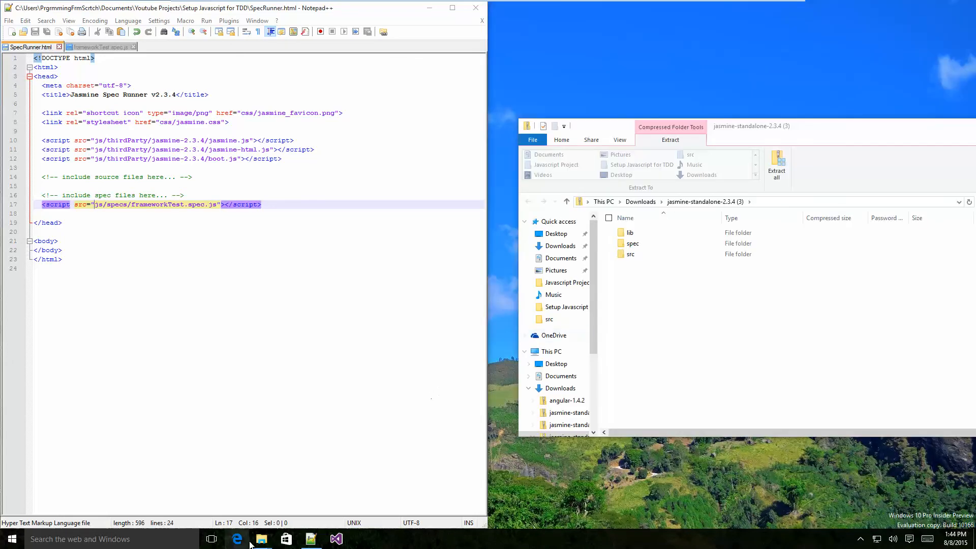
# - Open SpecRunner.html in Internet Explorer and allow its blocked scripts to run
pyautogui.rightClick(236, 539)
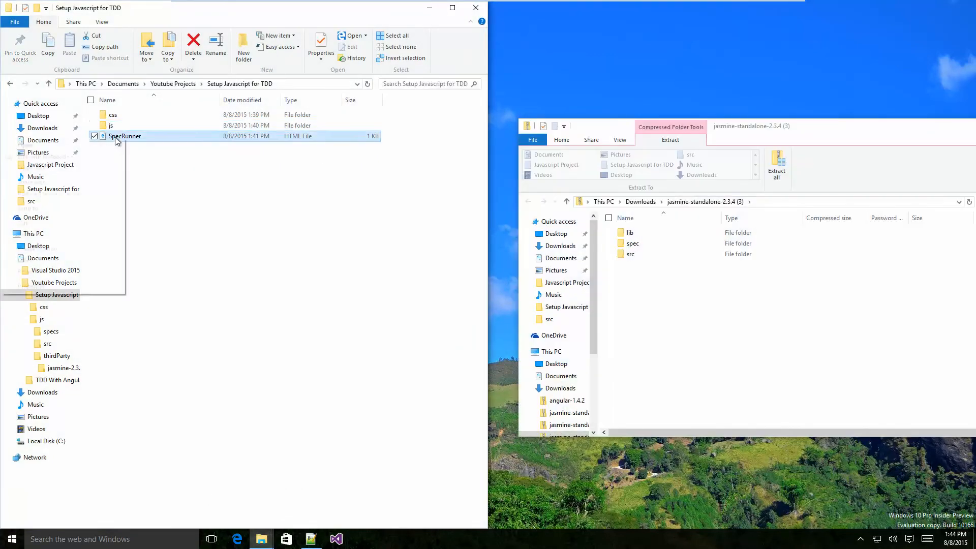
pyautogui.rightClick(124, 136)
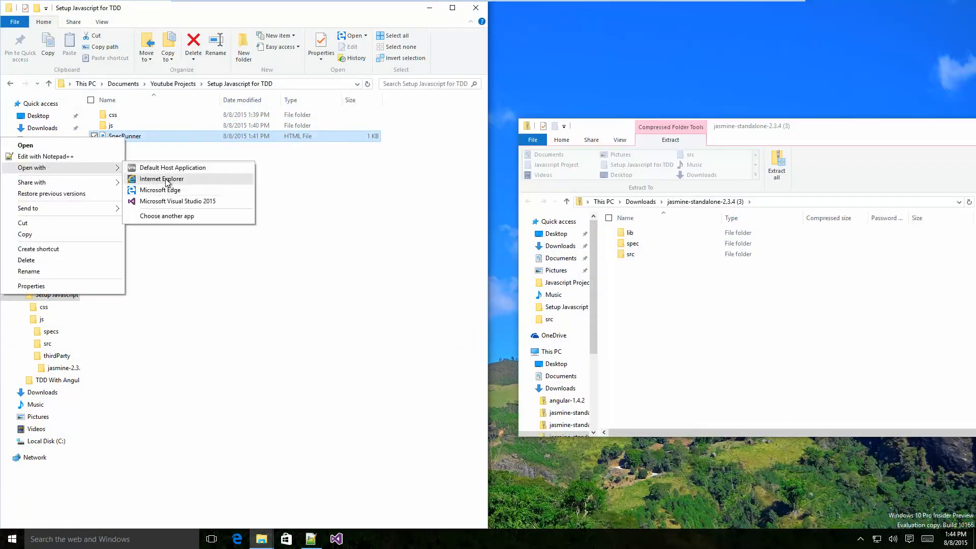
pyautogui.click(161, 179)
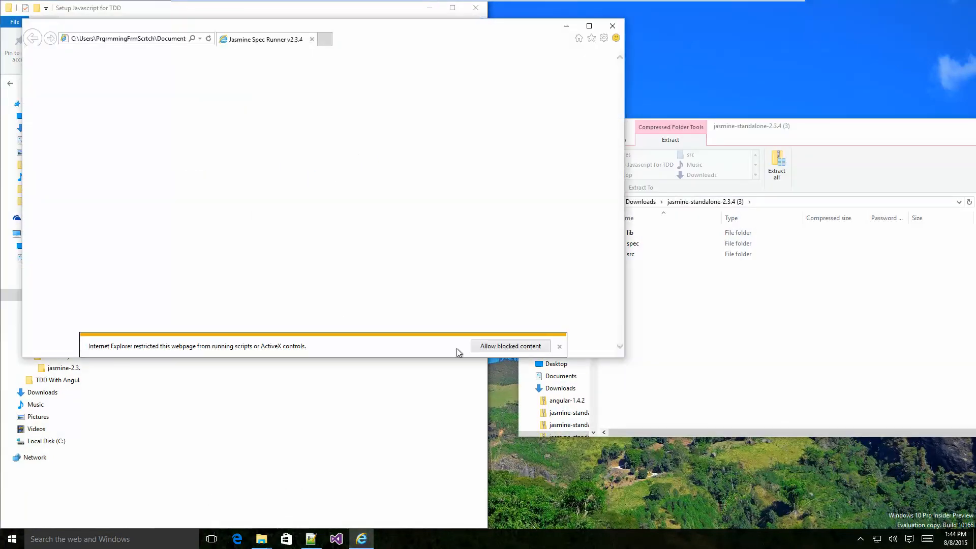
pyautogui.click(510, 345)
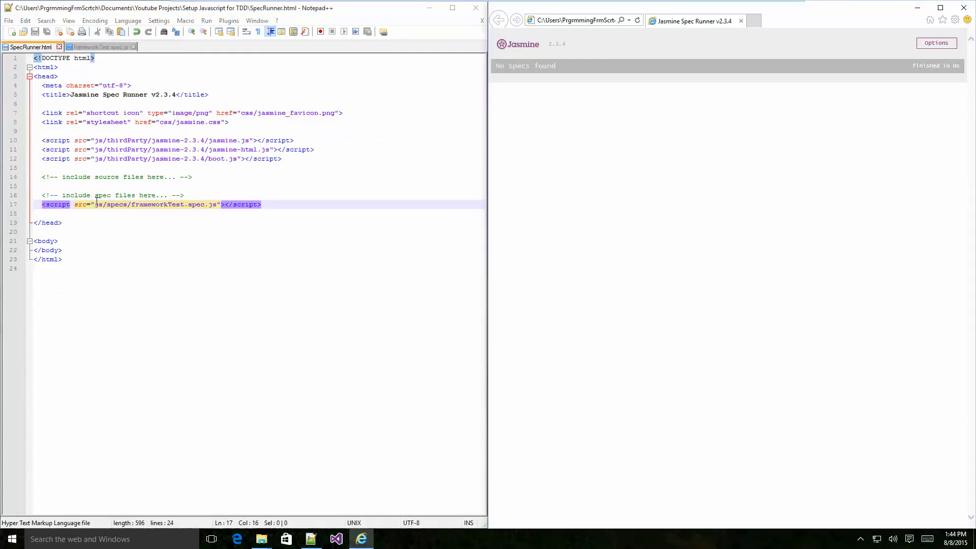
# - Check the spec path on line 17, dismiss the run/save prompt, and switch to frameworkTest.spec.js
pyautogui.moveTo(93, 205); pyautogui.dragTo(219, 205)
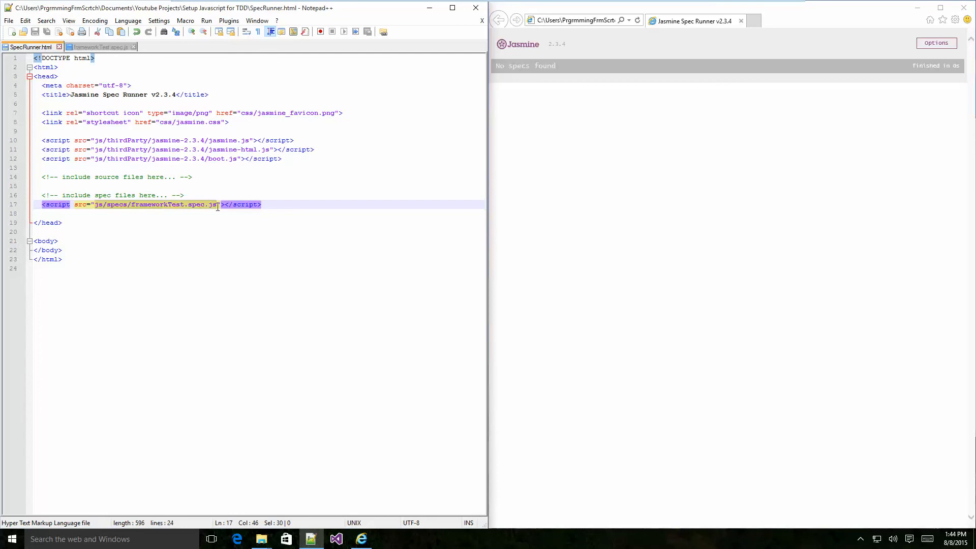
pyautogui.click(577, 20)
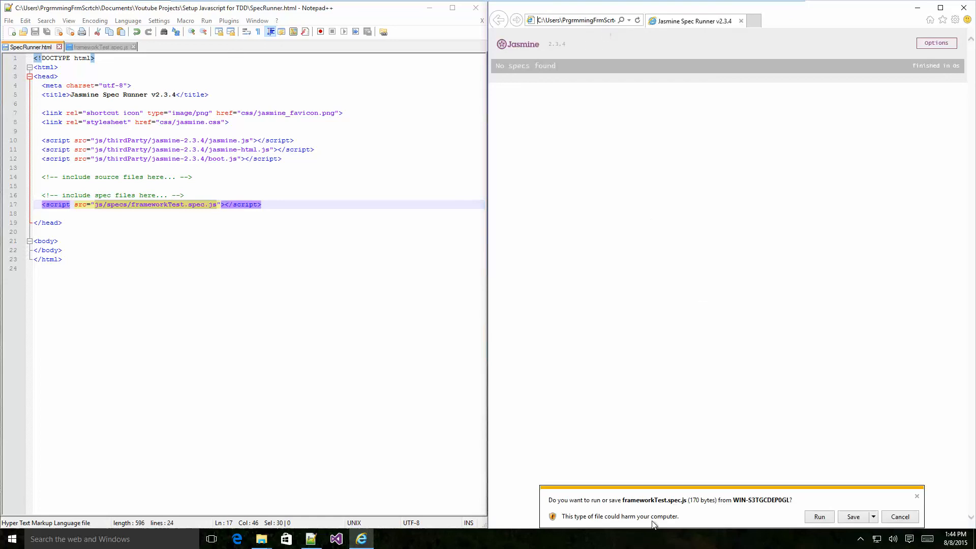
pyautogui.click(900, 516)
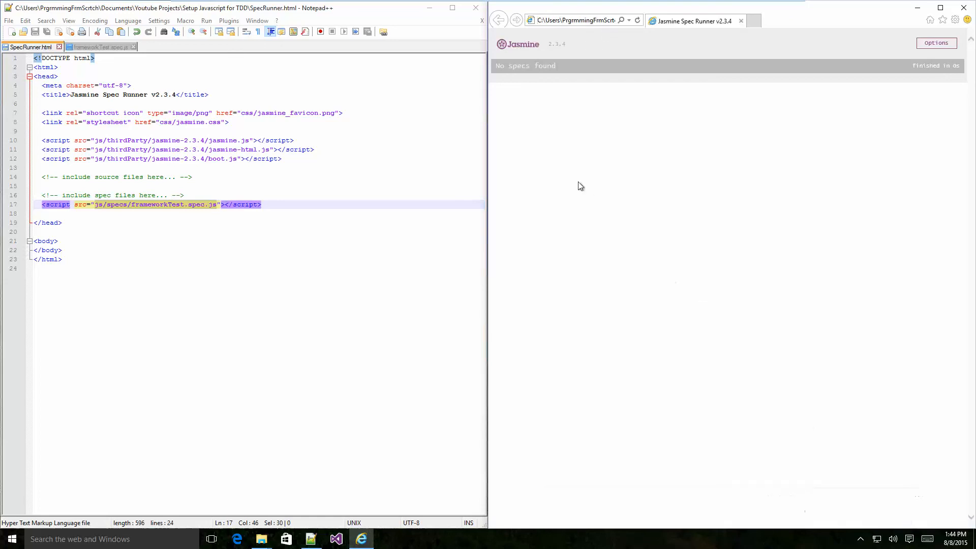
pyautogui.moveTo(103, 56)
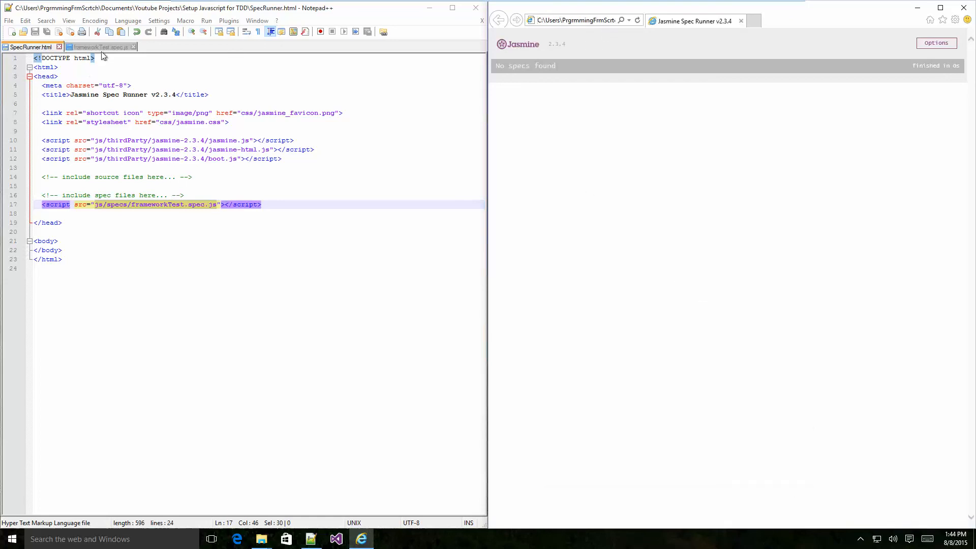
pyautogui.click(99, 46)
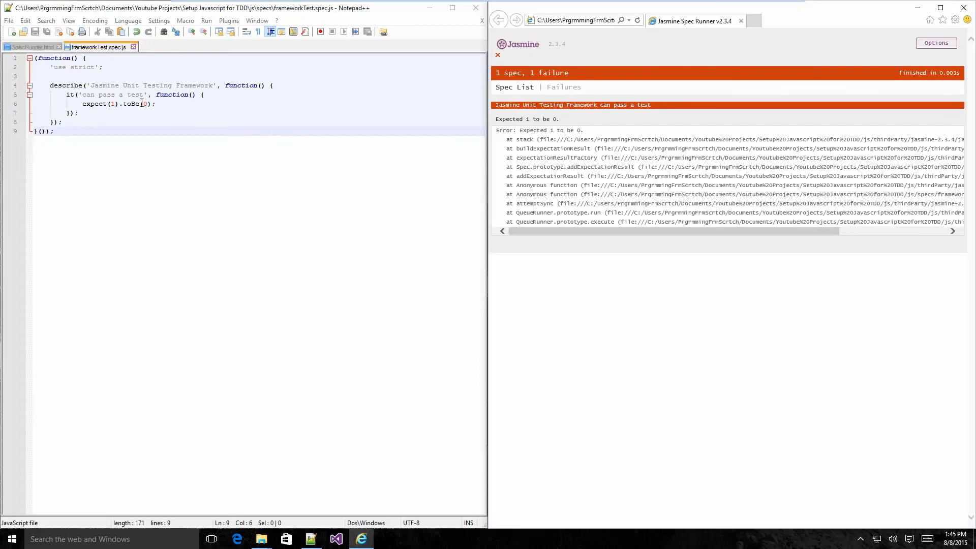
# - Change the expected value in toBe(0) to 1 in frameworkTest.spec.js
pyautogui.press('Backspace')
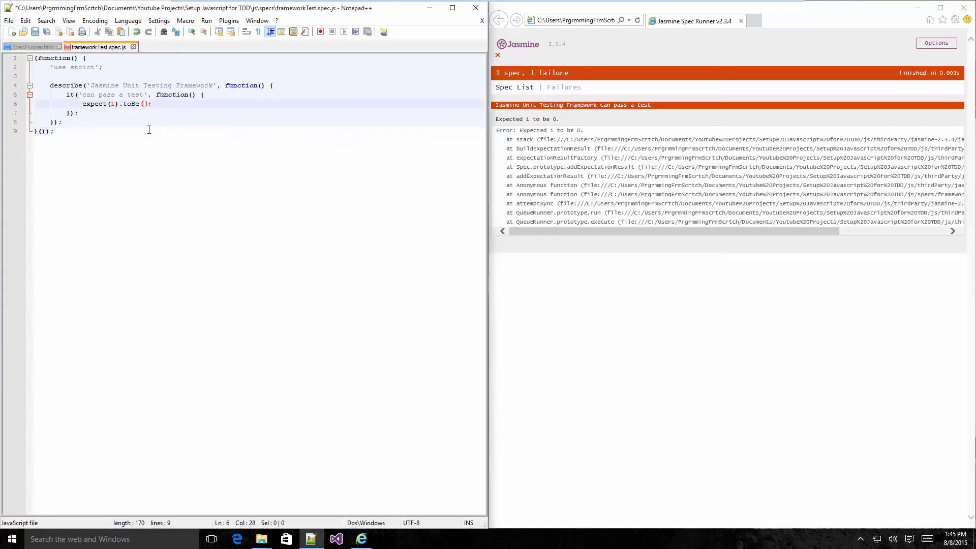
pyautogui.write('1')
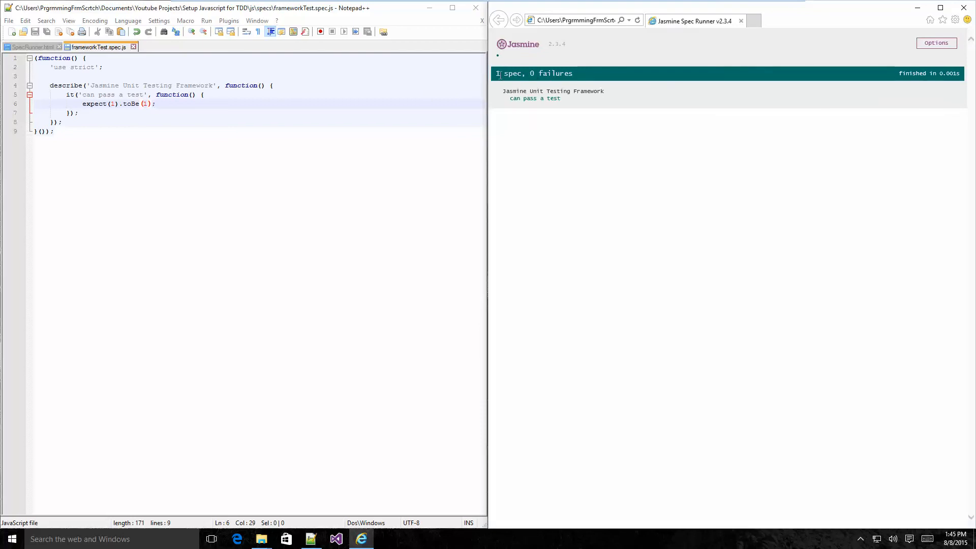
pyautogui.moveTo(515, 93)
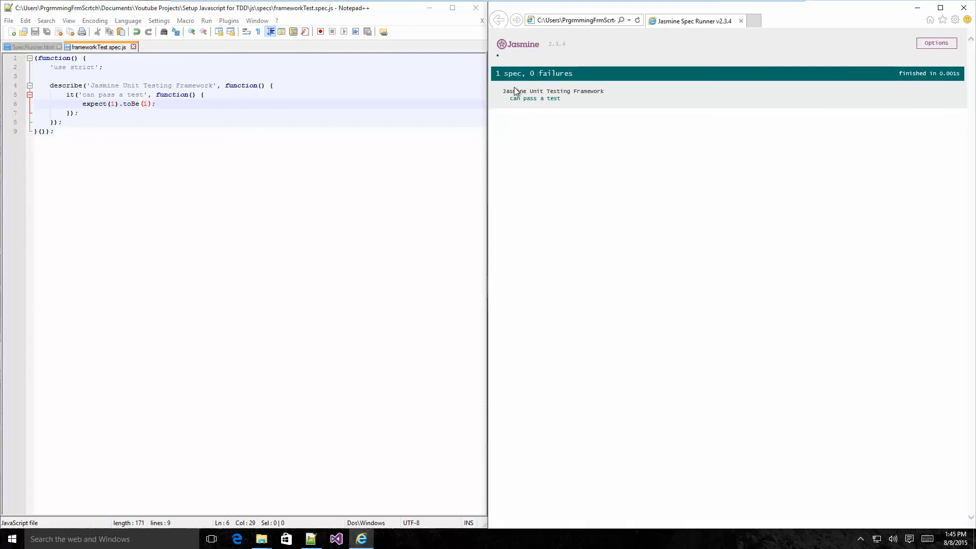
pyautogui.moveTo(530, 112)
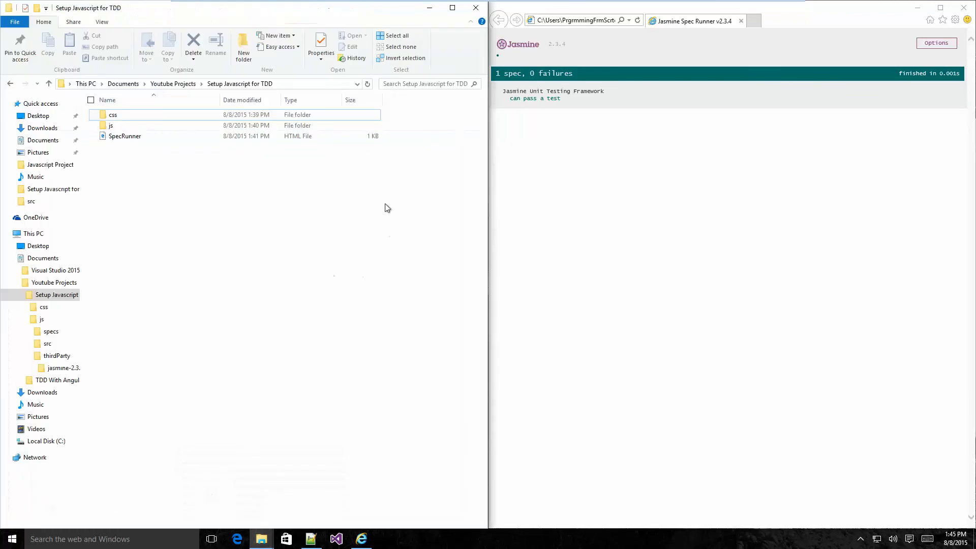
pyautogui.moveTo(189, 184)
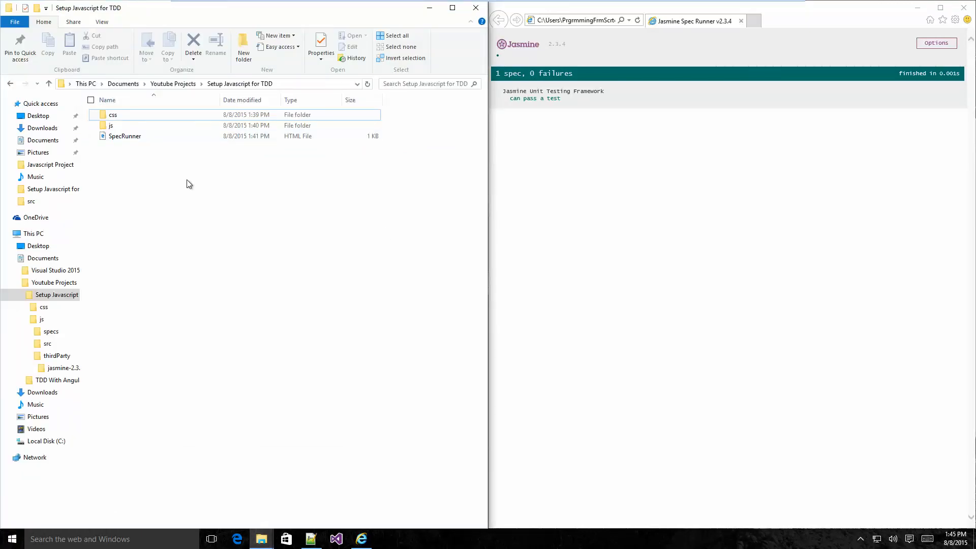
pyautogui.moveTo(207, 166)
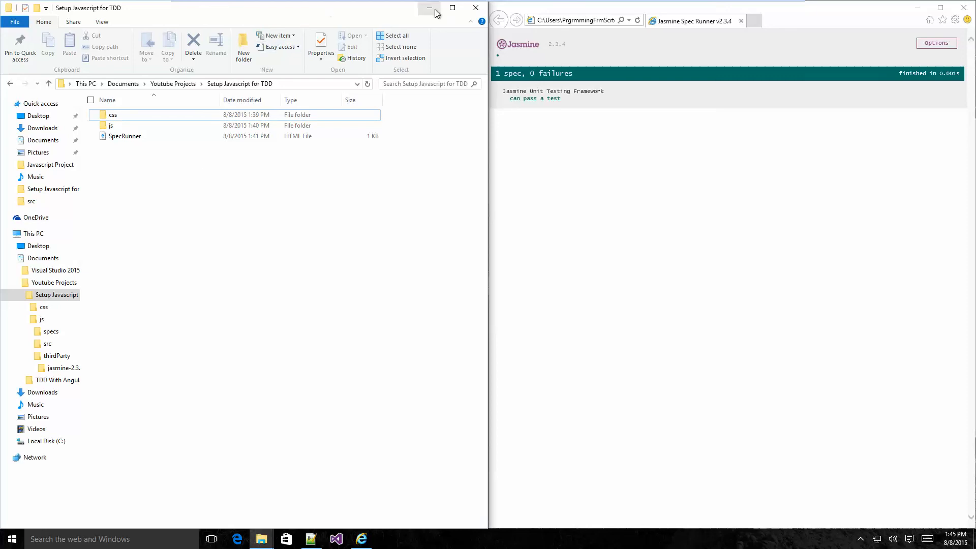
pyautogui.moveTo(476, 7)
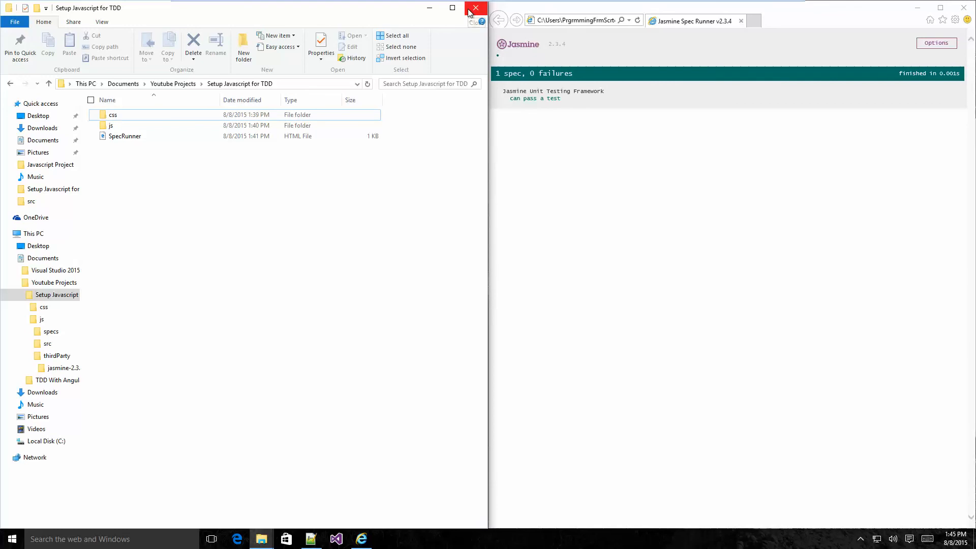
pyautogui.moveTo(473, 7)
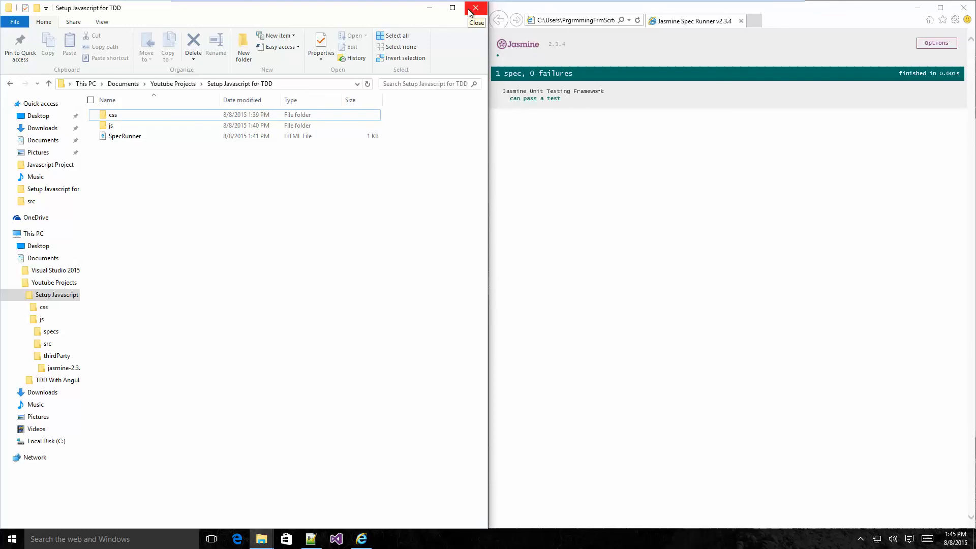